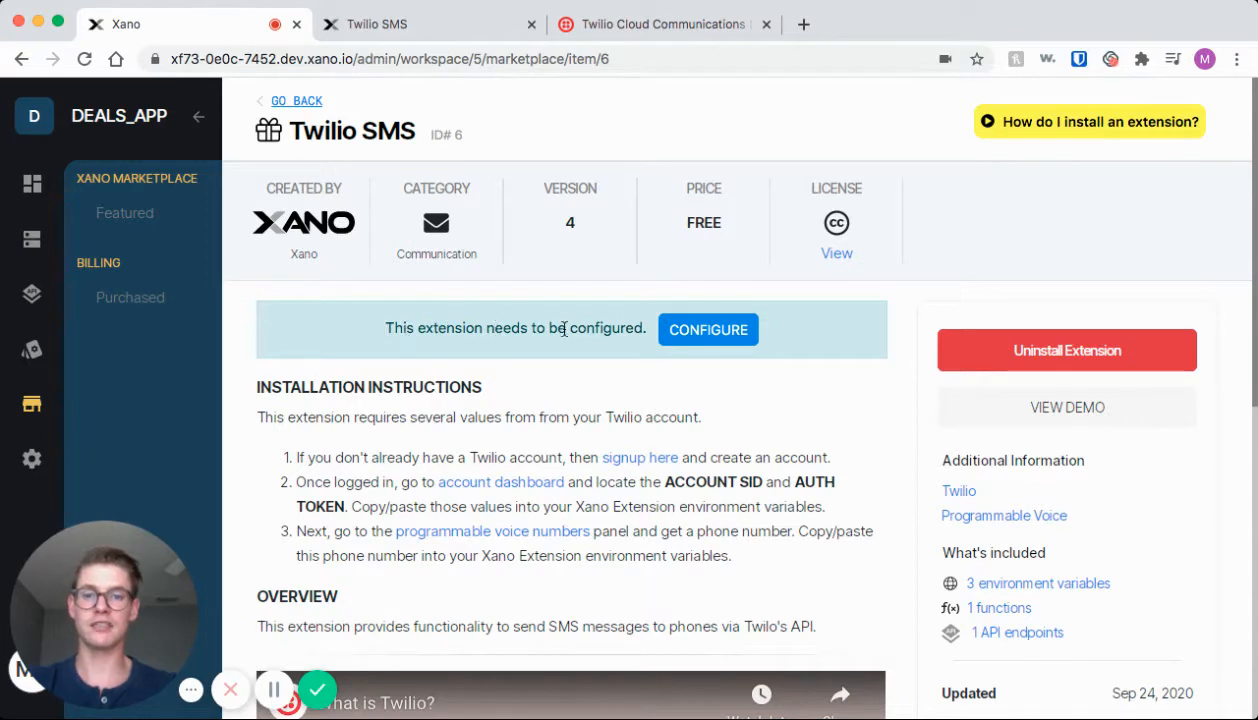
mouse_move(619, 390)
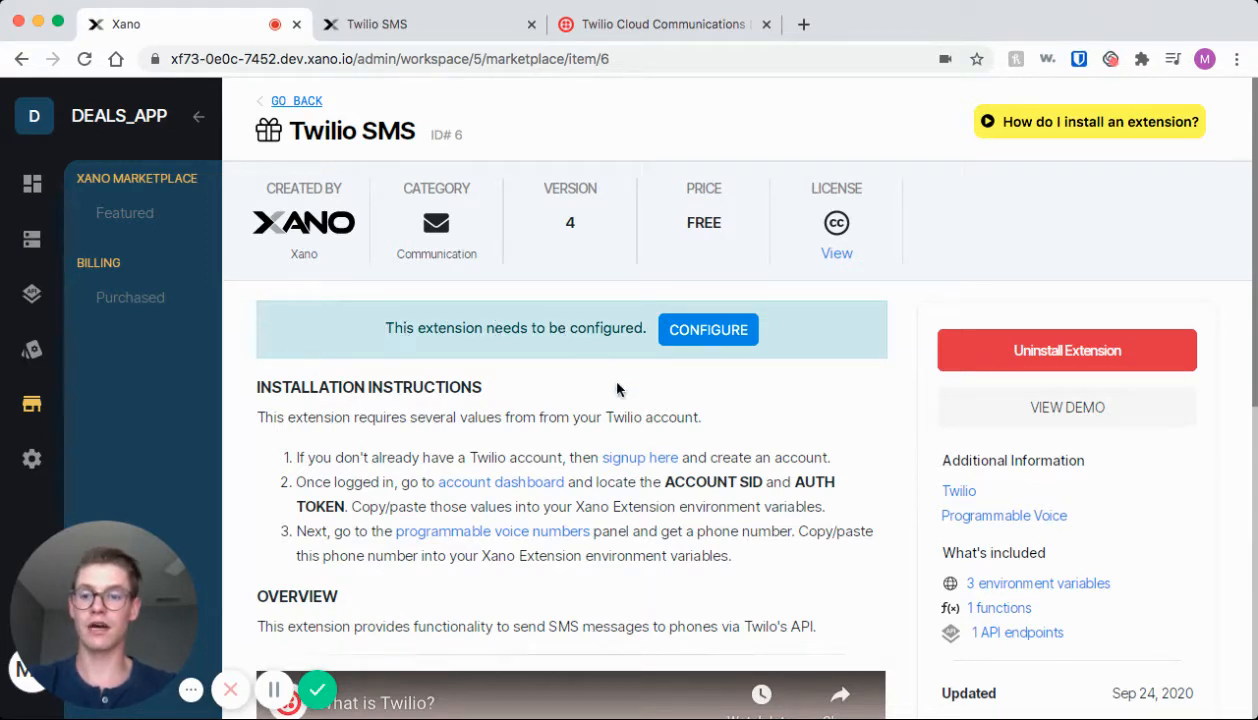
mouse_move(708, 340)
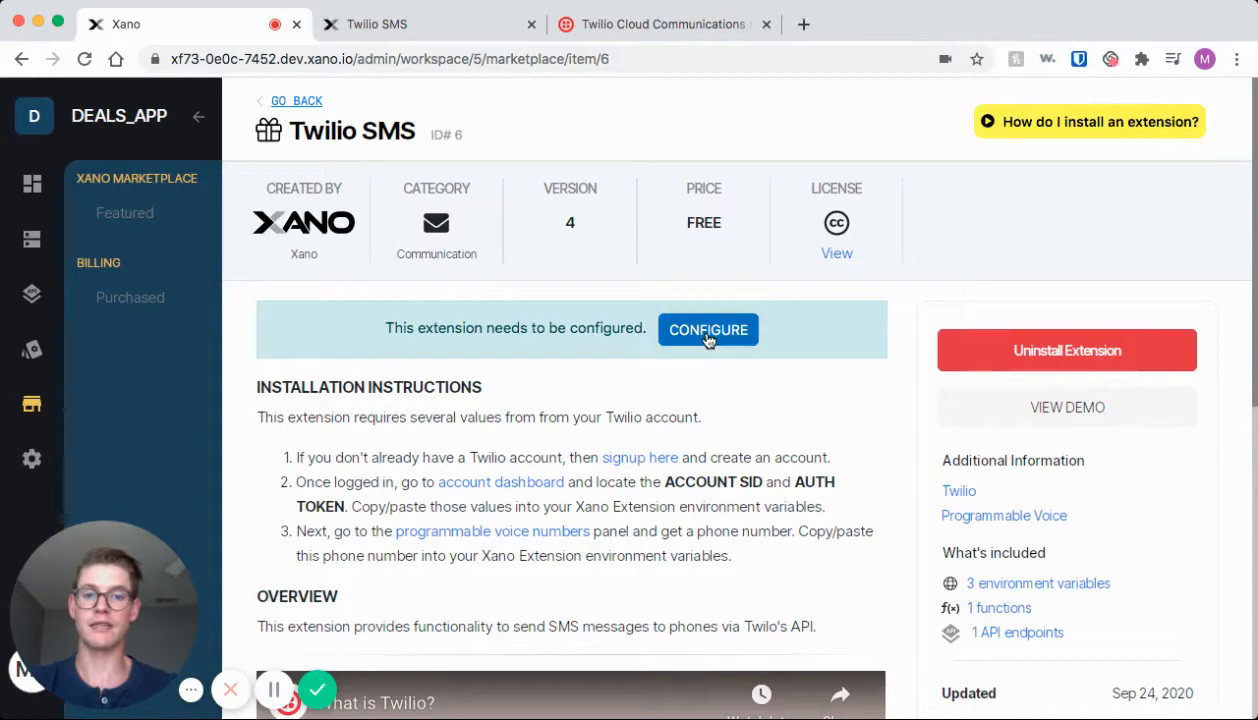
- Open the Twilio SMS extension's Environment Variables panel via CONFIGURE
click(708, 330)
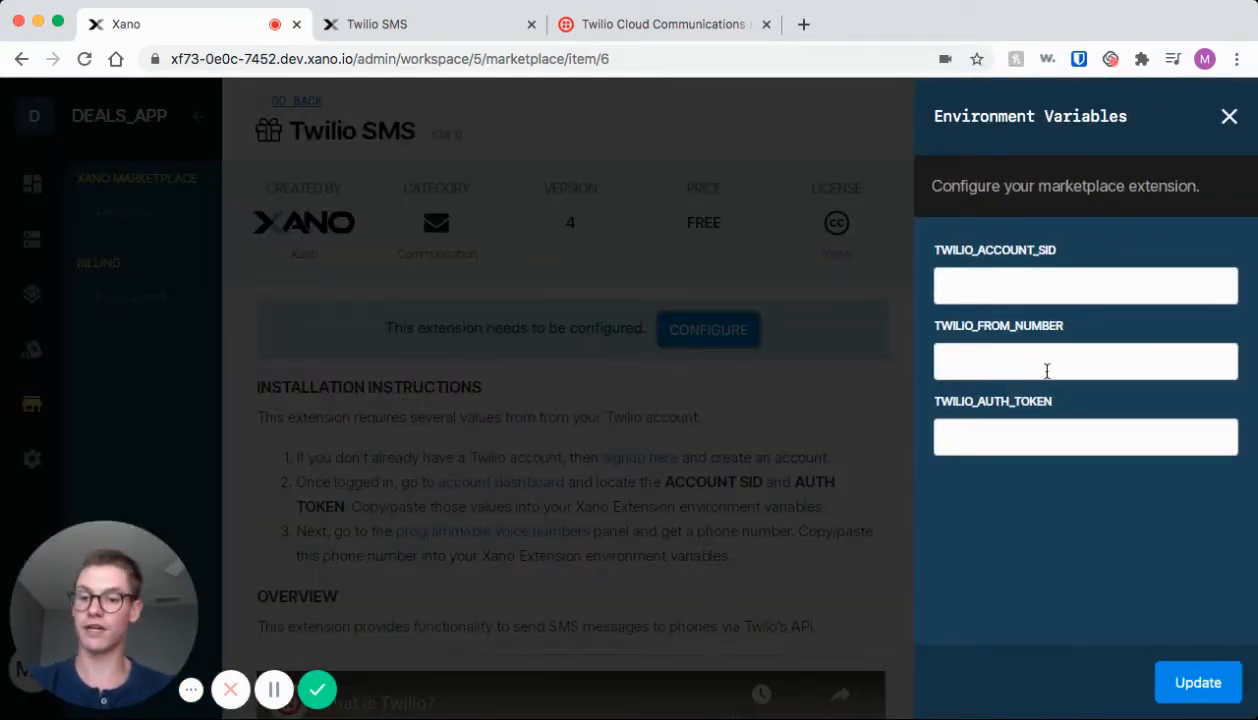
mouse_move(1228, 117)
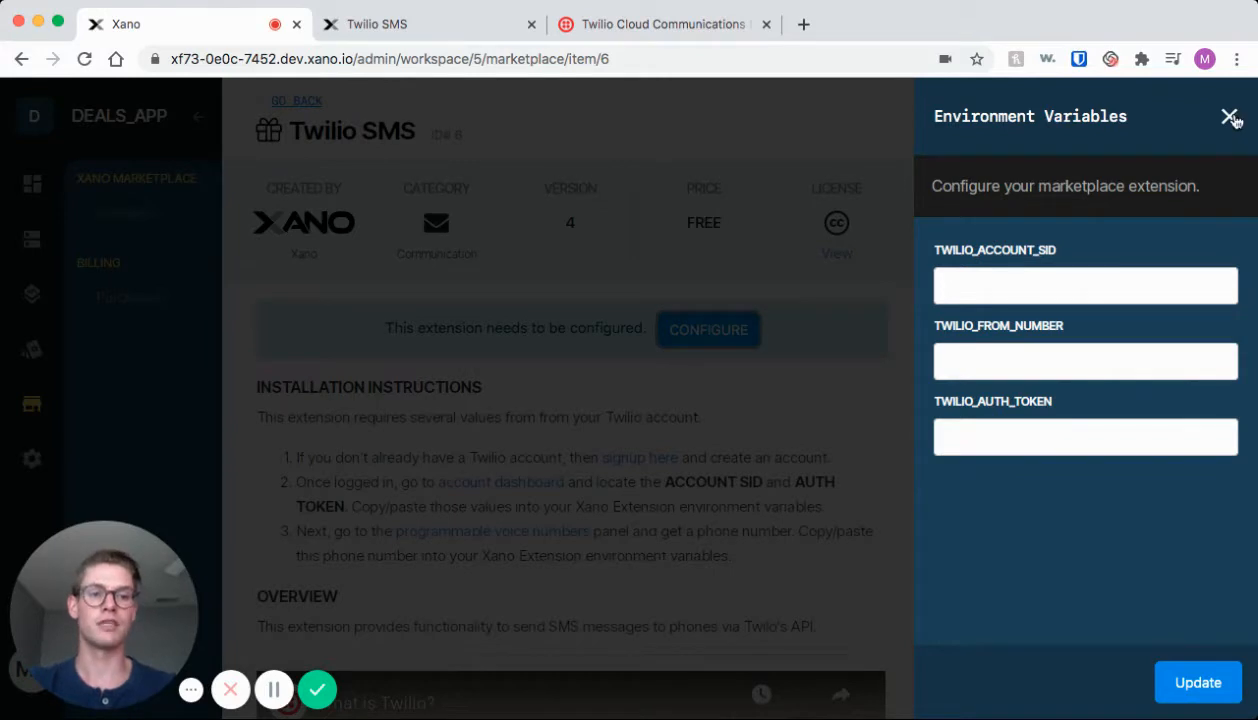
- Close the unfilled Environment Variables panel to read the installation instructions
click(1227, 115)
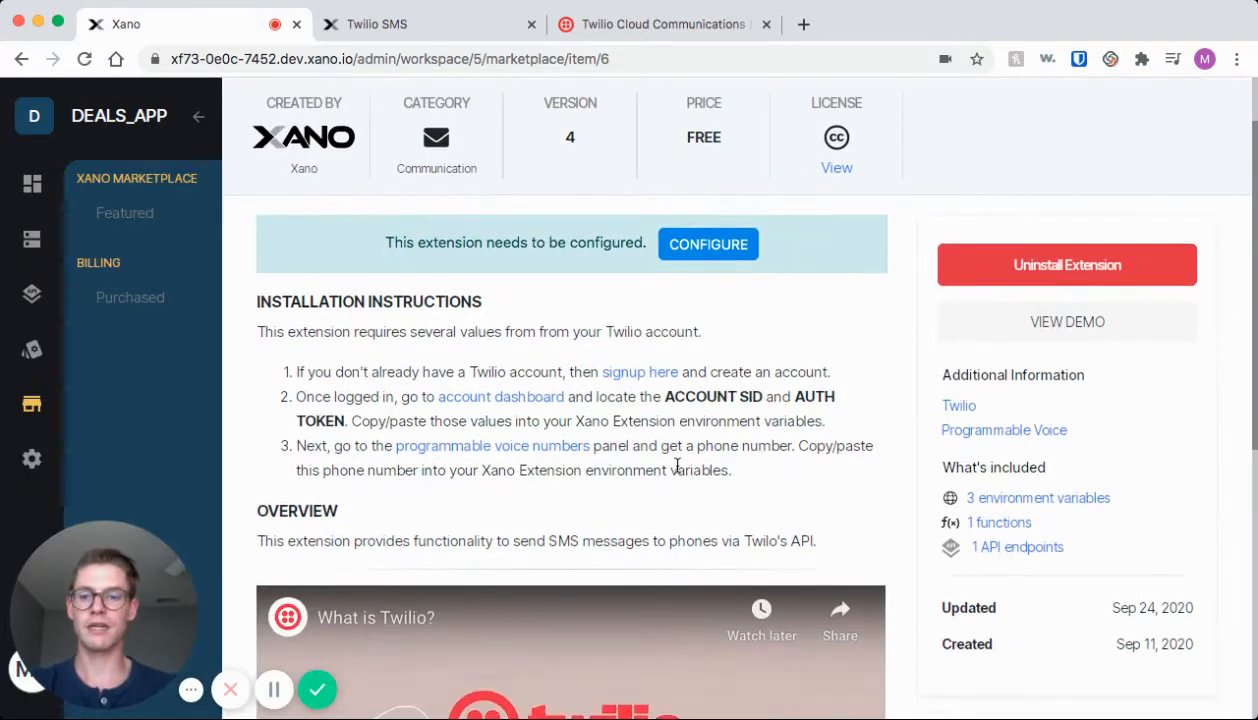
mouse_move(431, 297)
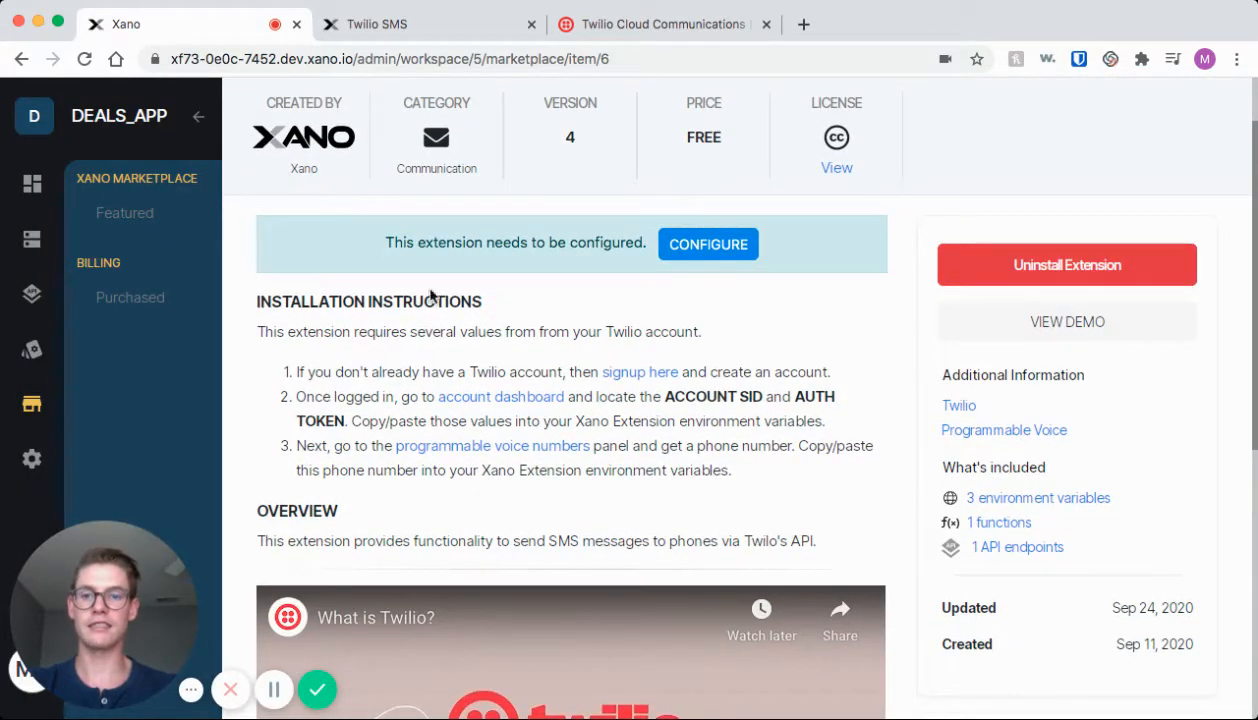
mouse_move(295, 380)
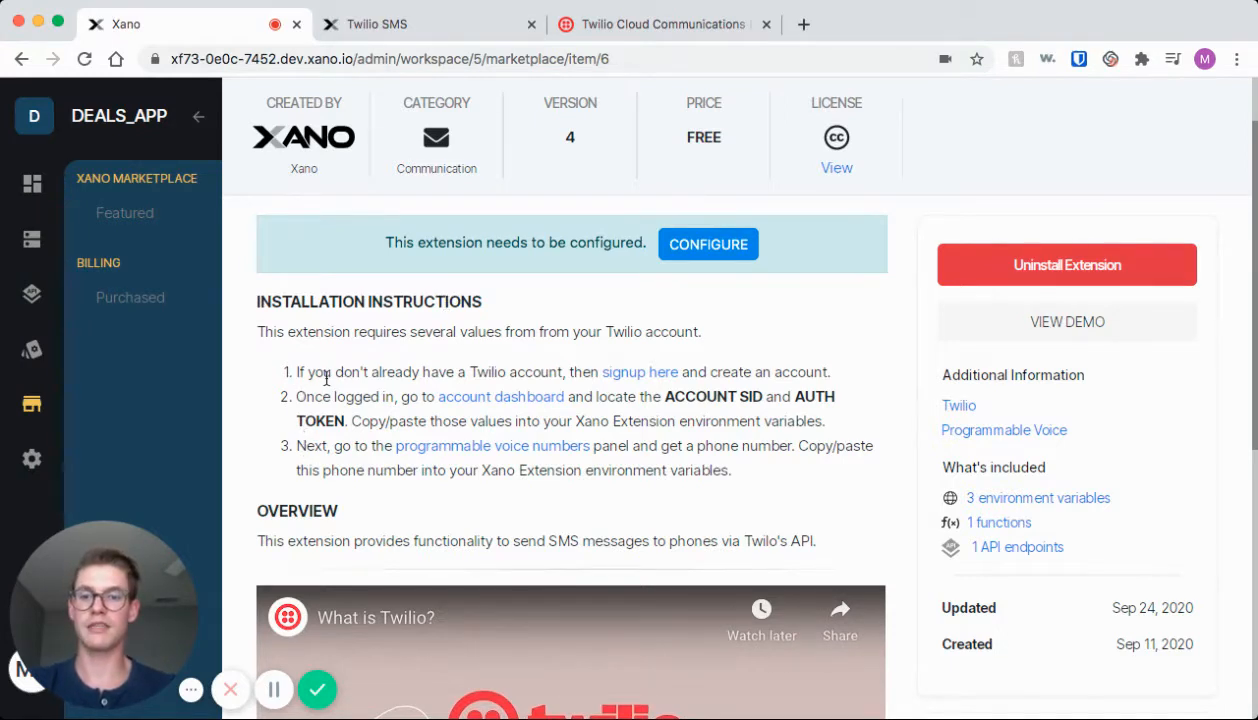
mouse_move(357, 371)
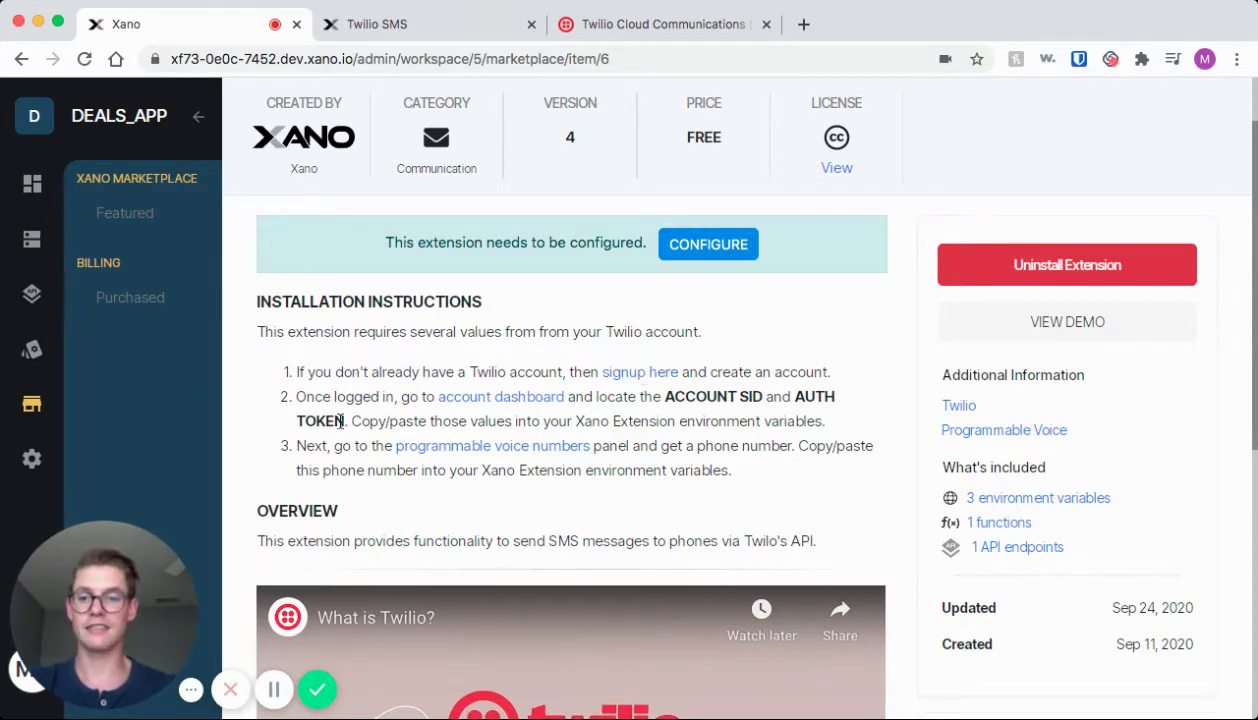
mouse_move(528, 403)
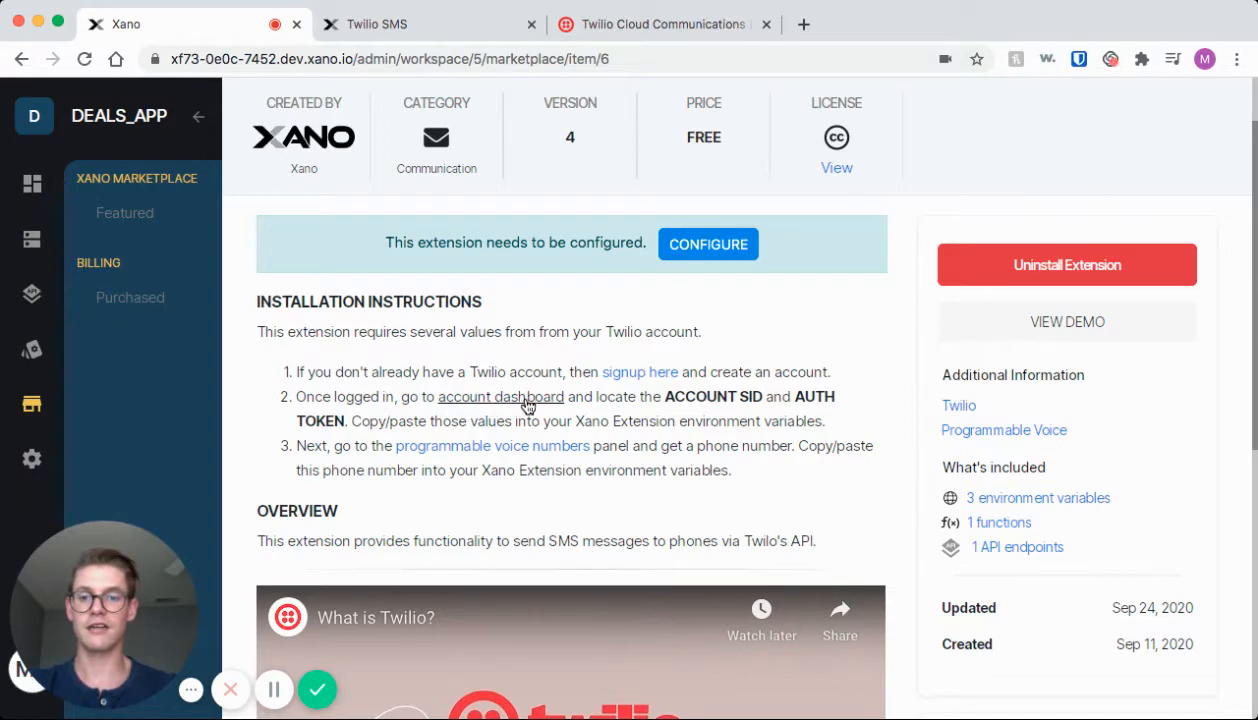
mouse_move(508, 404)
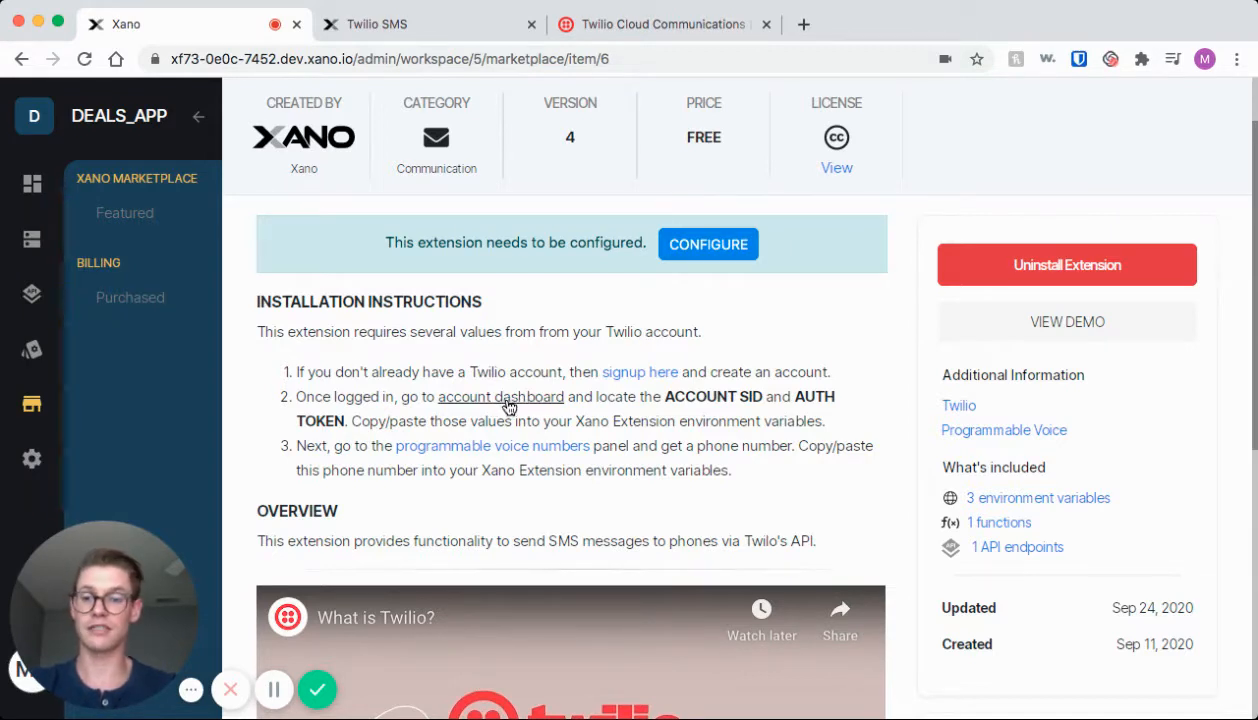
mouse_move(740, 397)
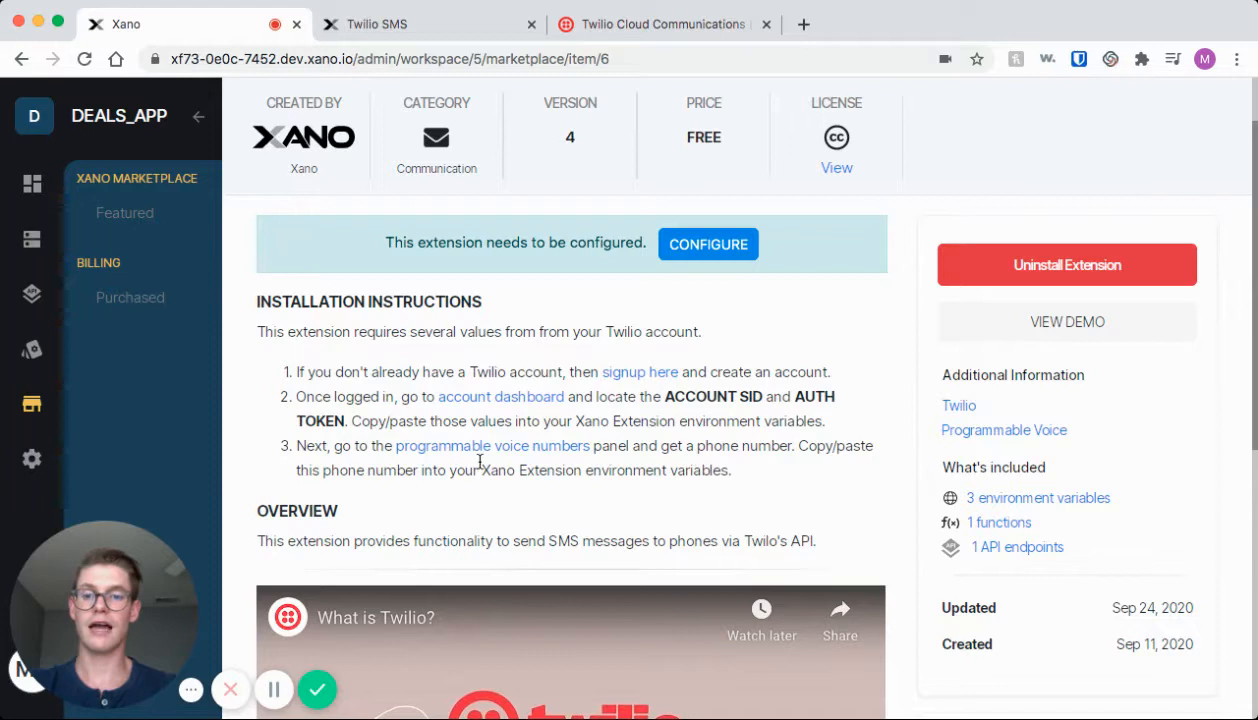
mouse_move(512, 451)
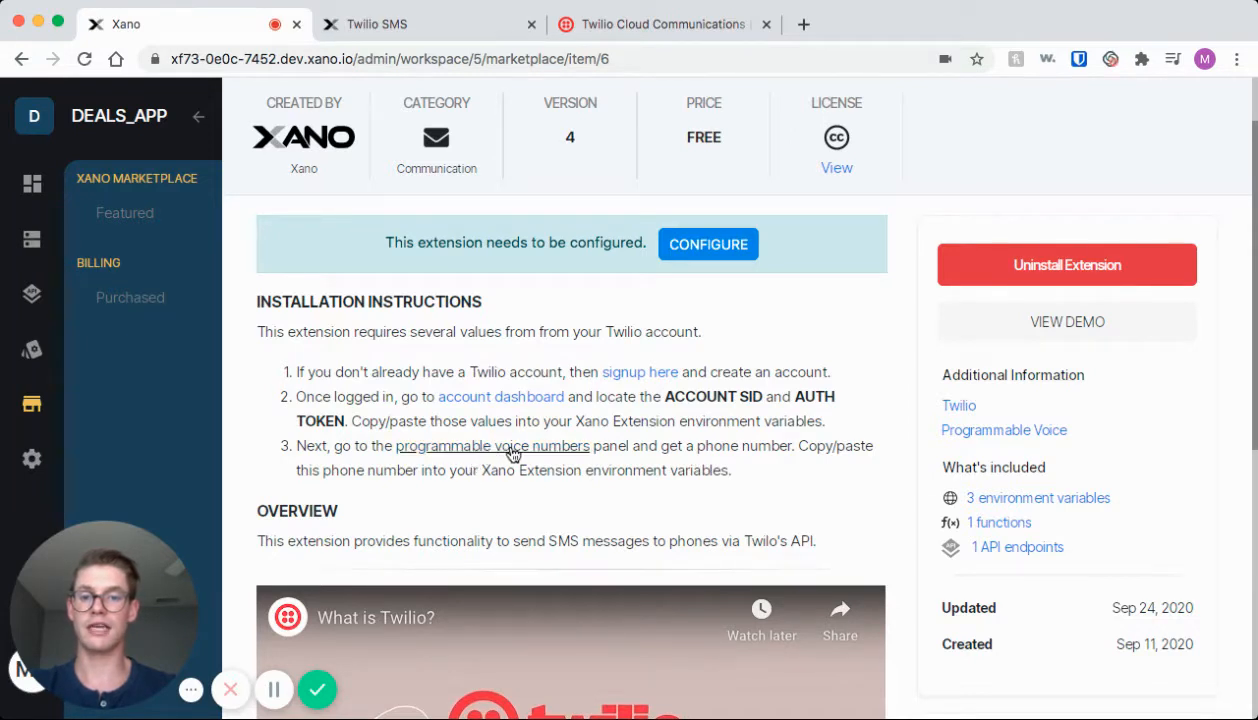
mouse_move(474, 453)
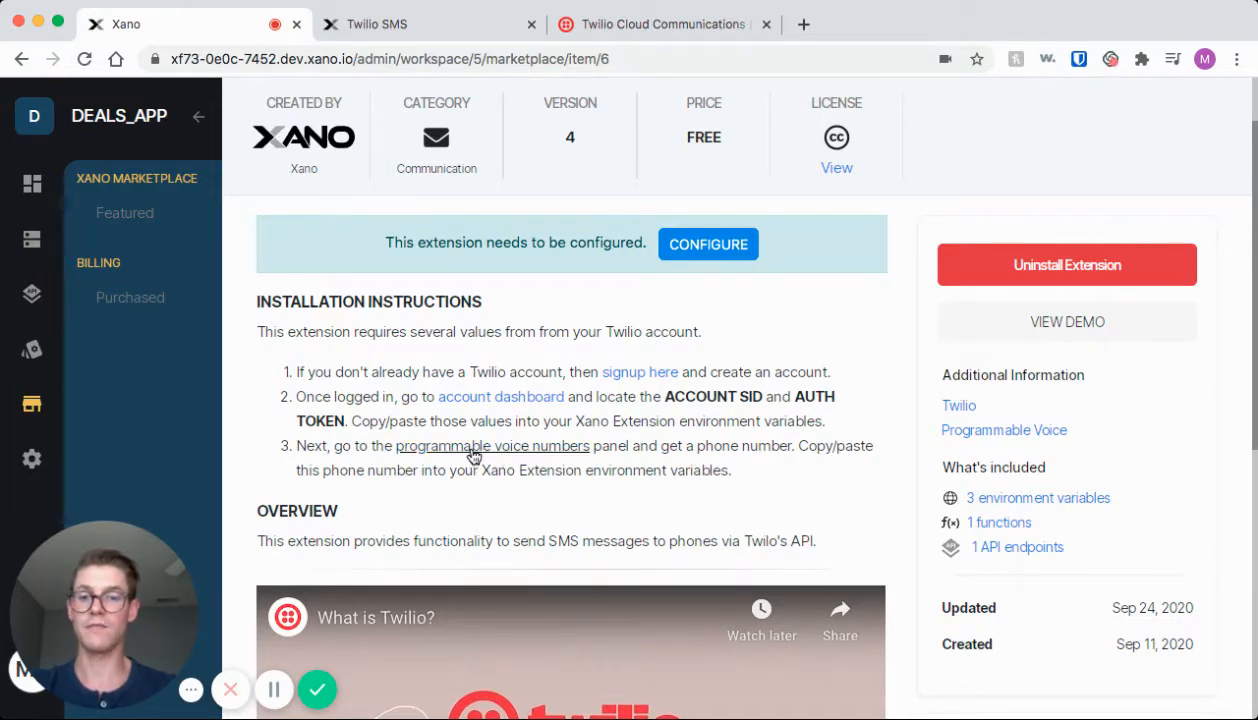
mouse_move(492, 454)
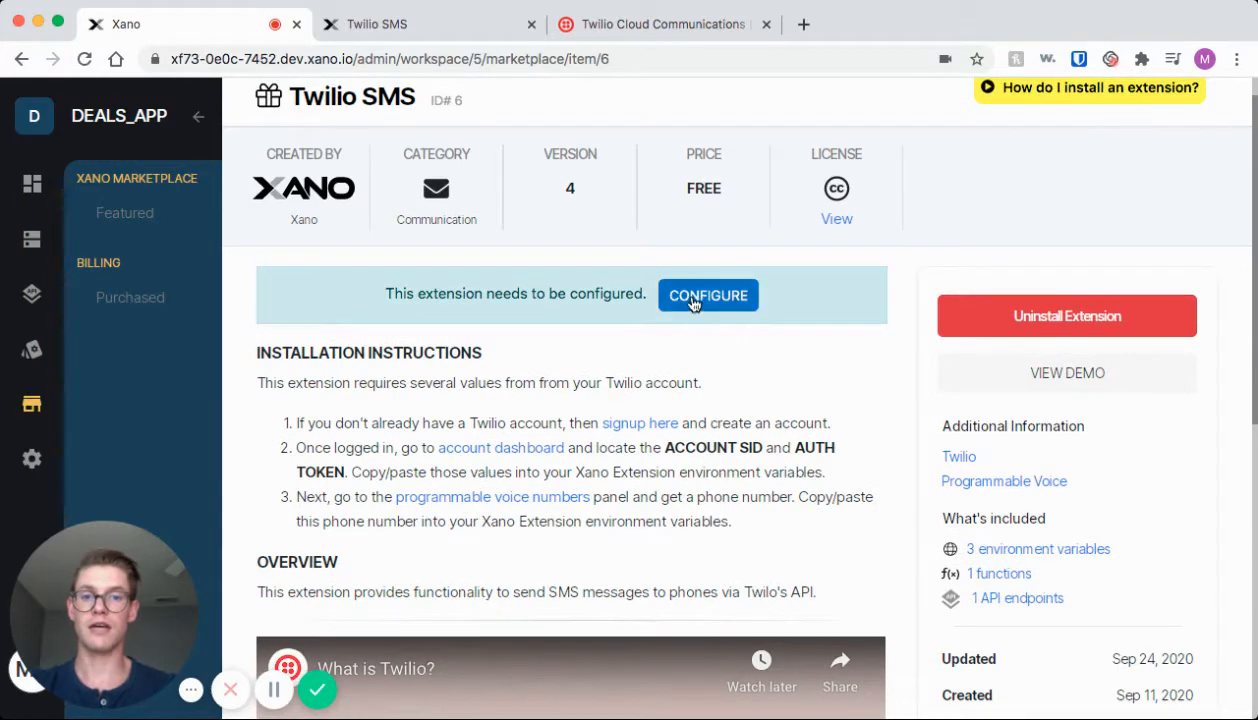
- Paste the Twilio Account SID and Auth Token into TWILIO_ACCOUNT_SID and TWILIO_AUTH_TOKEN
click(708, 295)
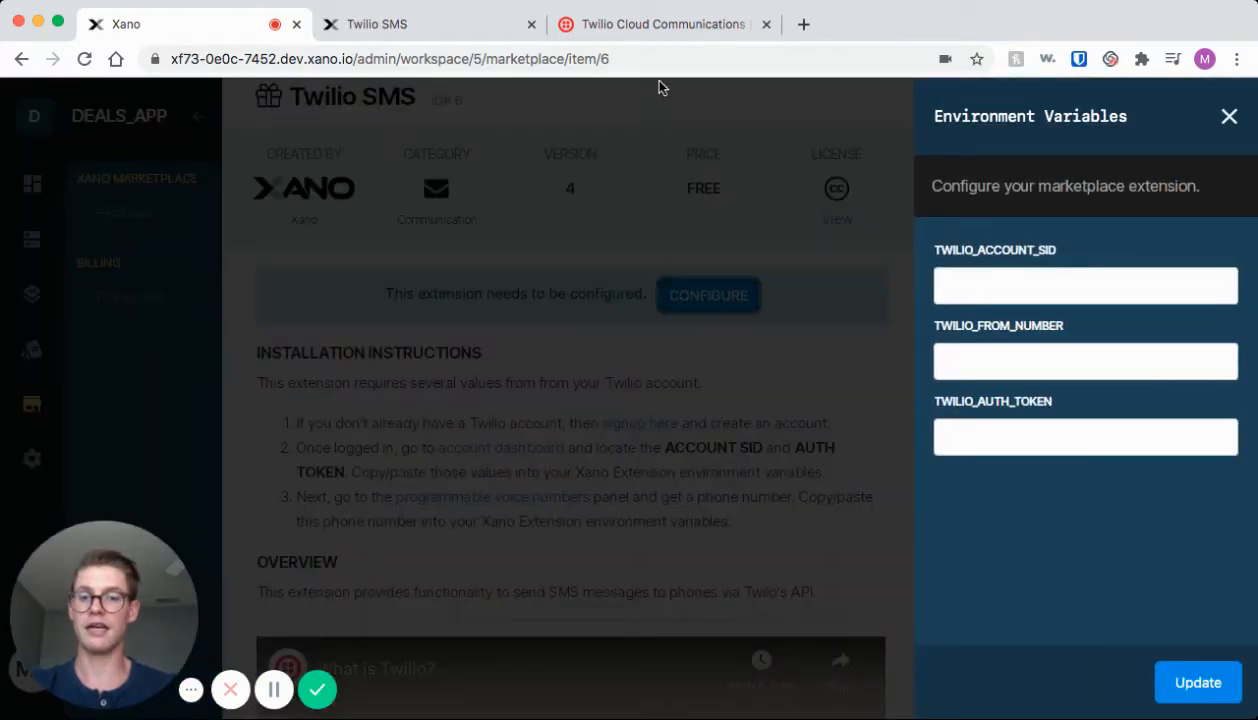
mouse_move(648, 37)
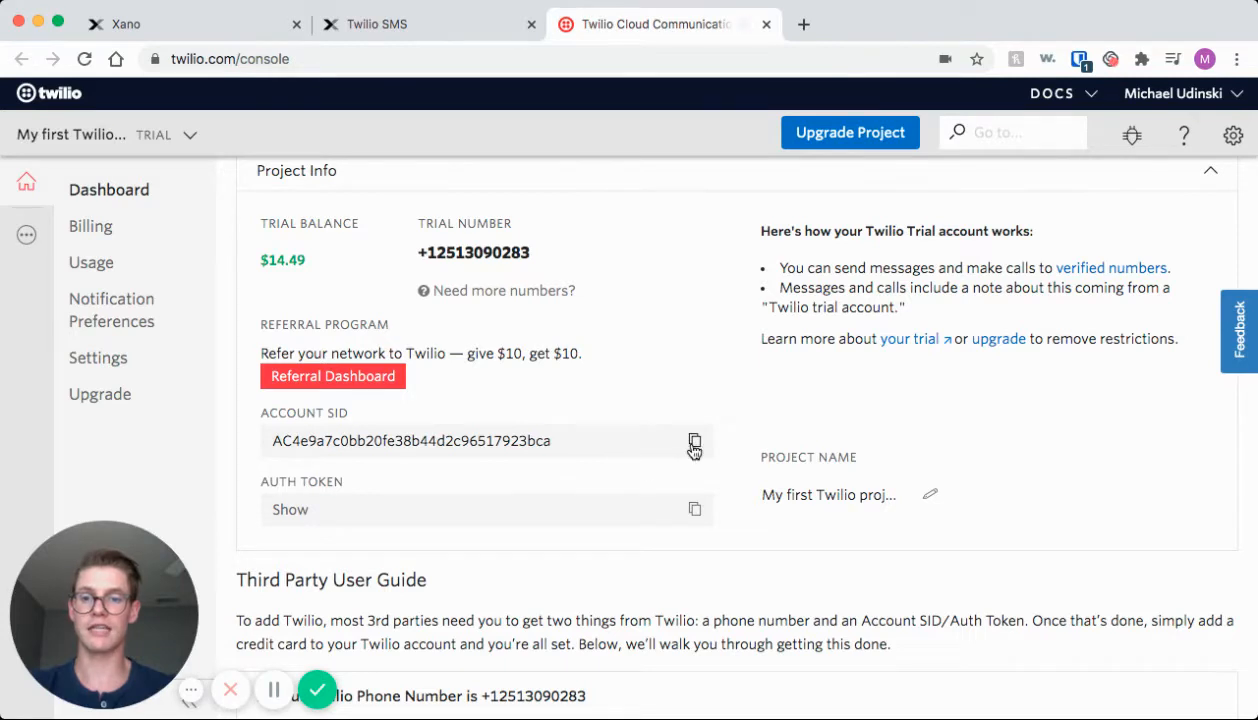
mouse_move(694, 443)
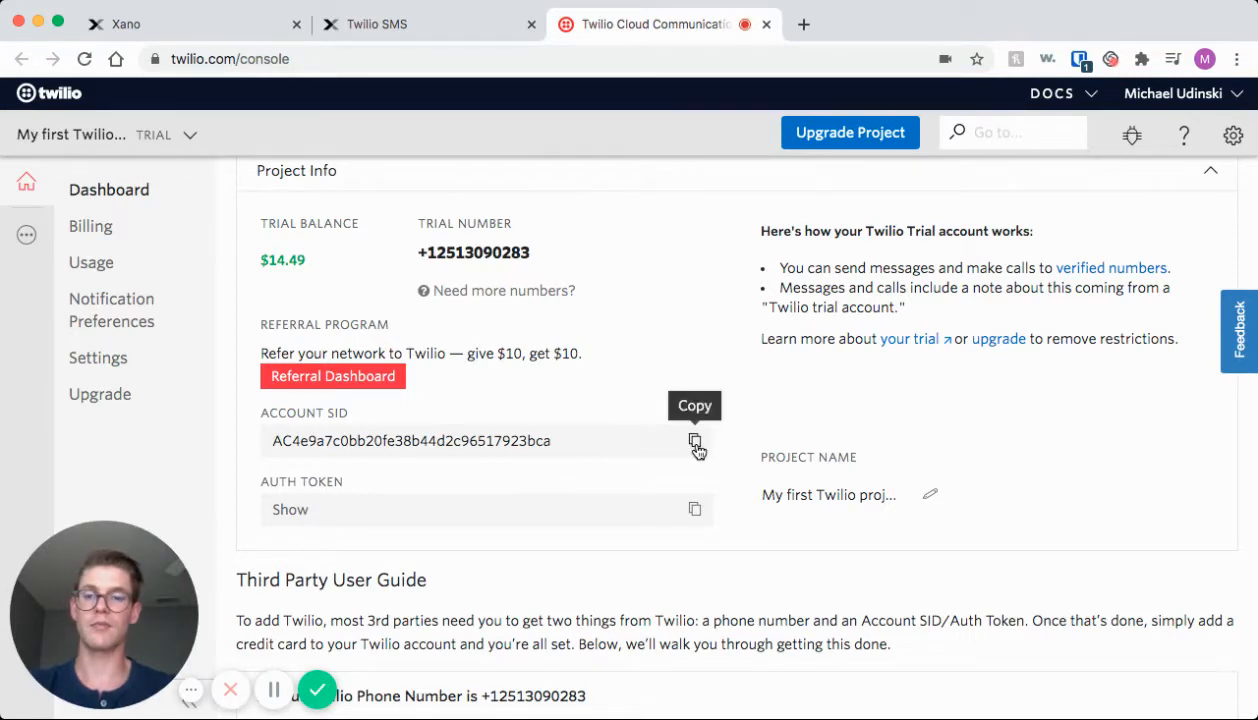
mouse_move(401, 42)
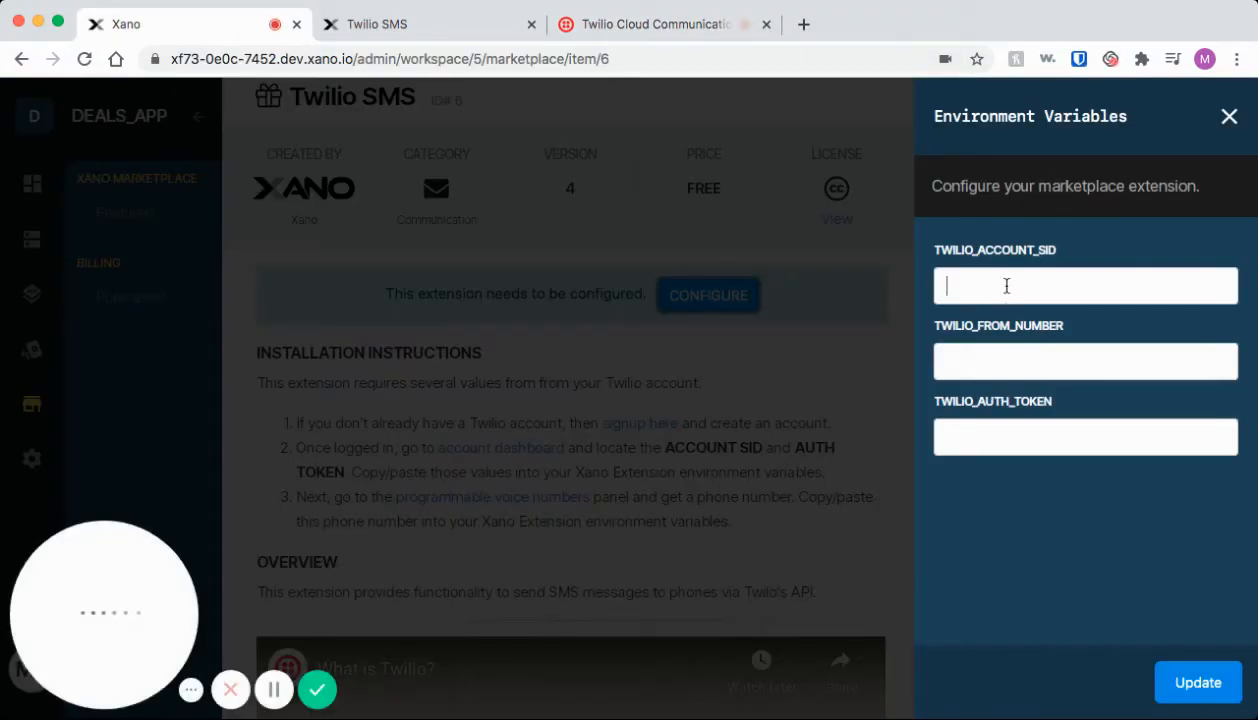
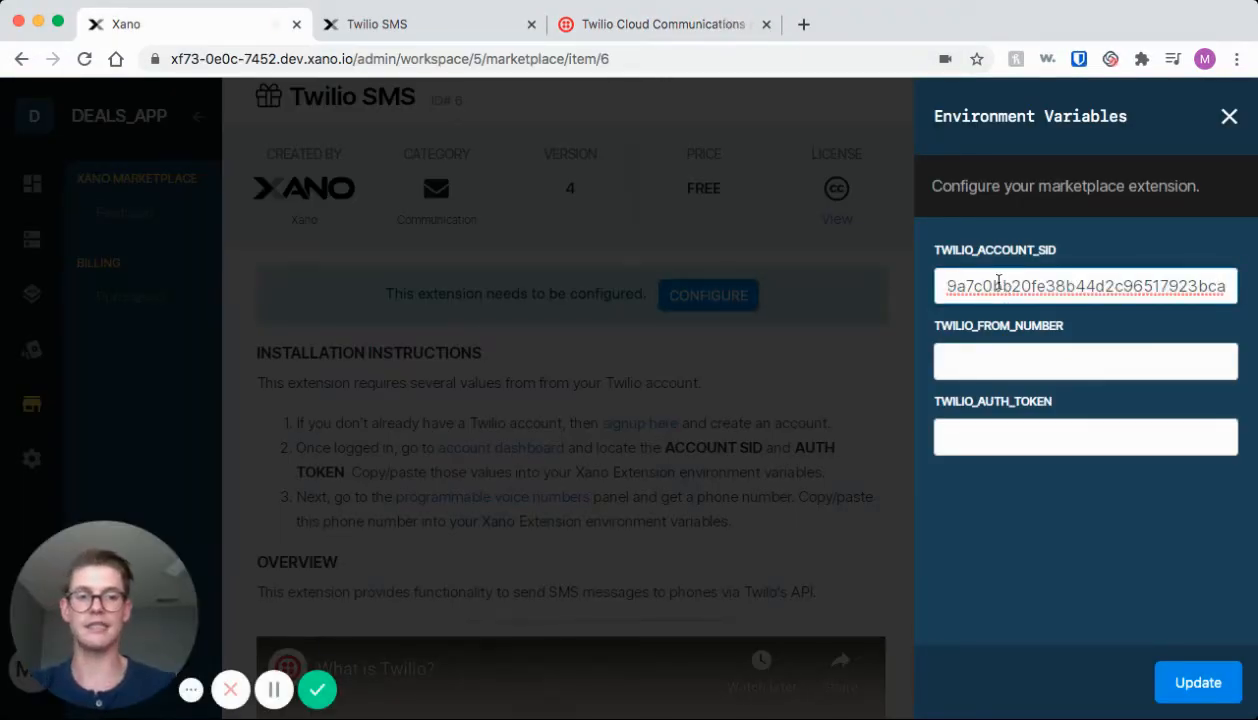
click(657, 24)
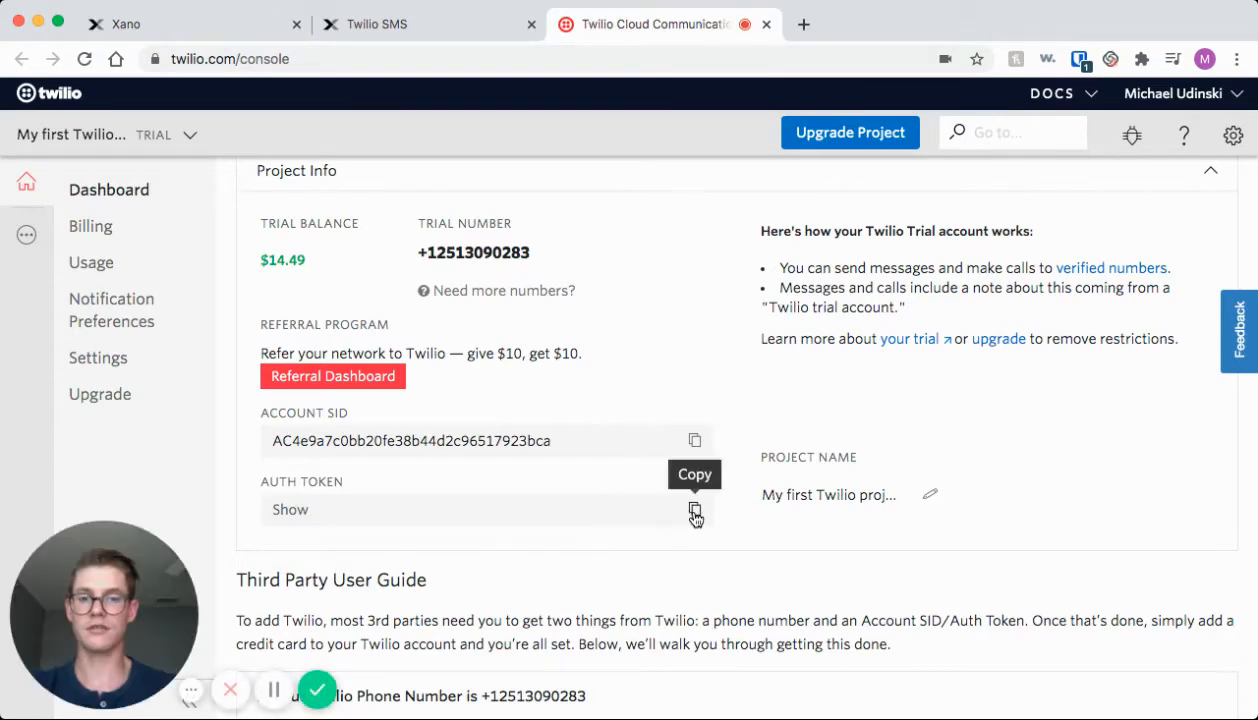
mouse_move(151, 40)
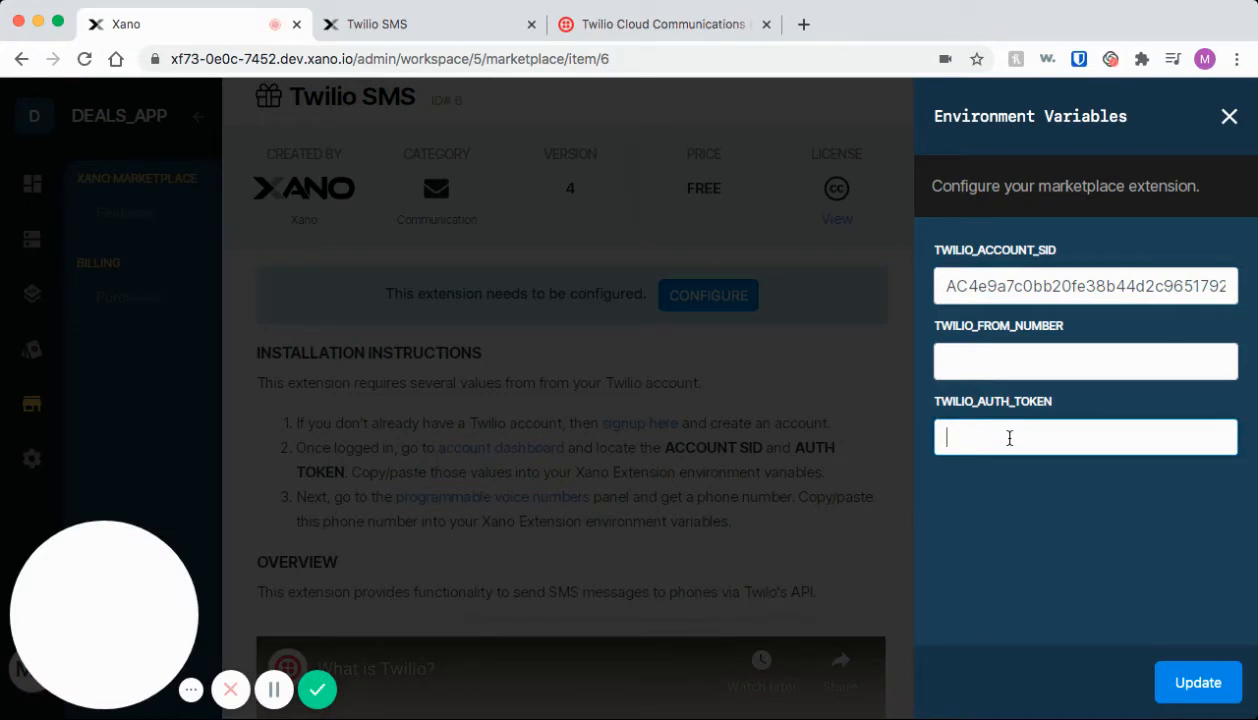
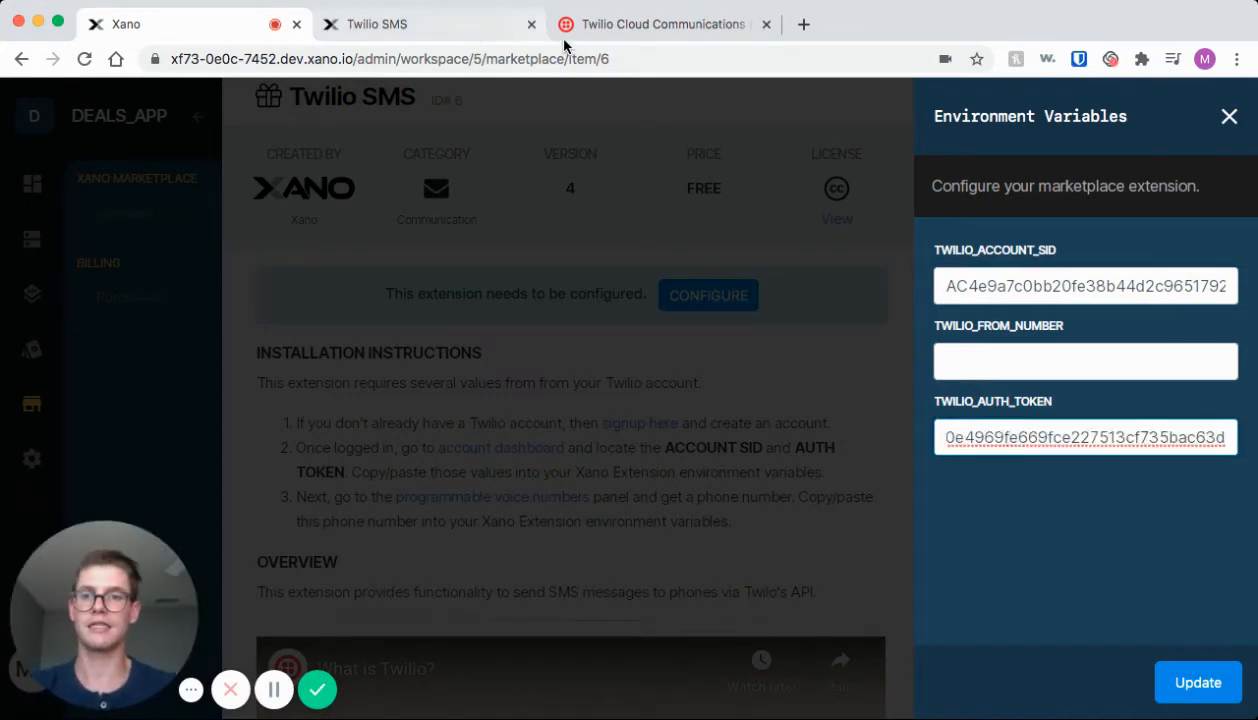
click(670, 24)
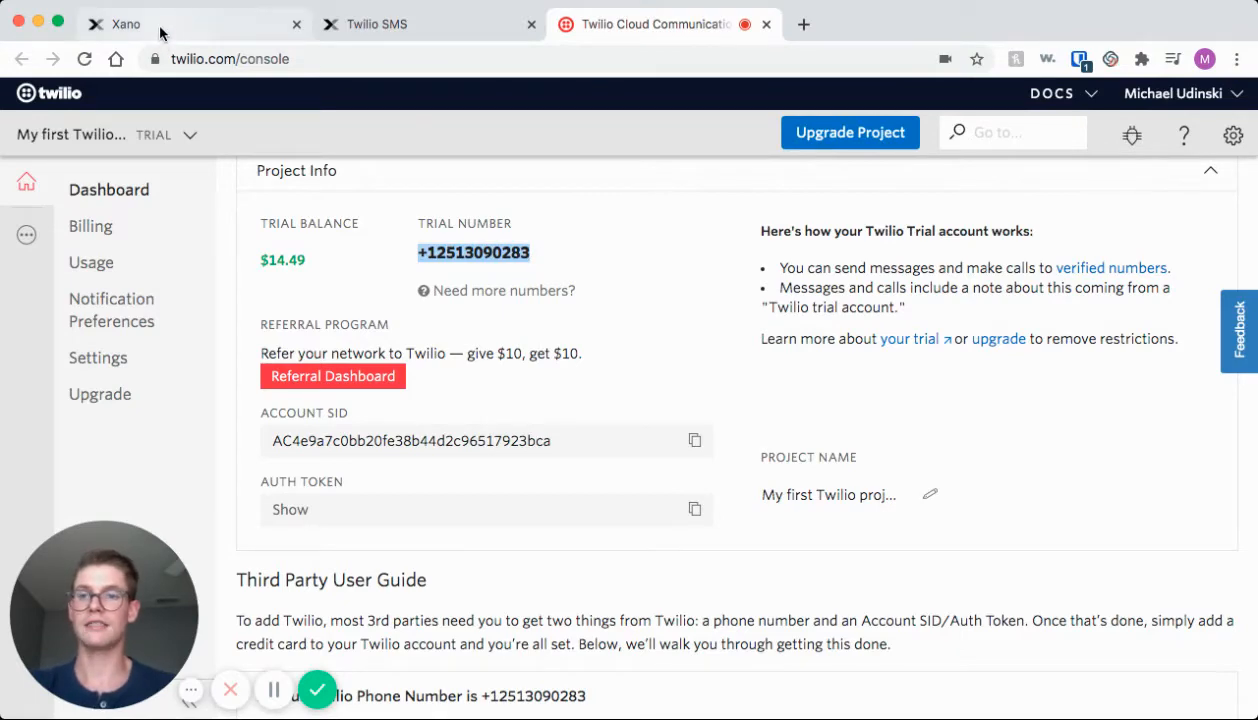
click(130, 23)
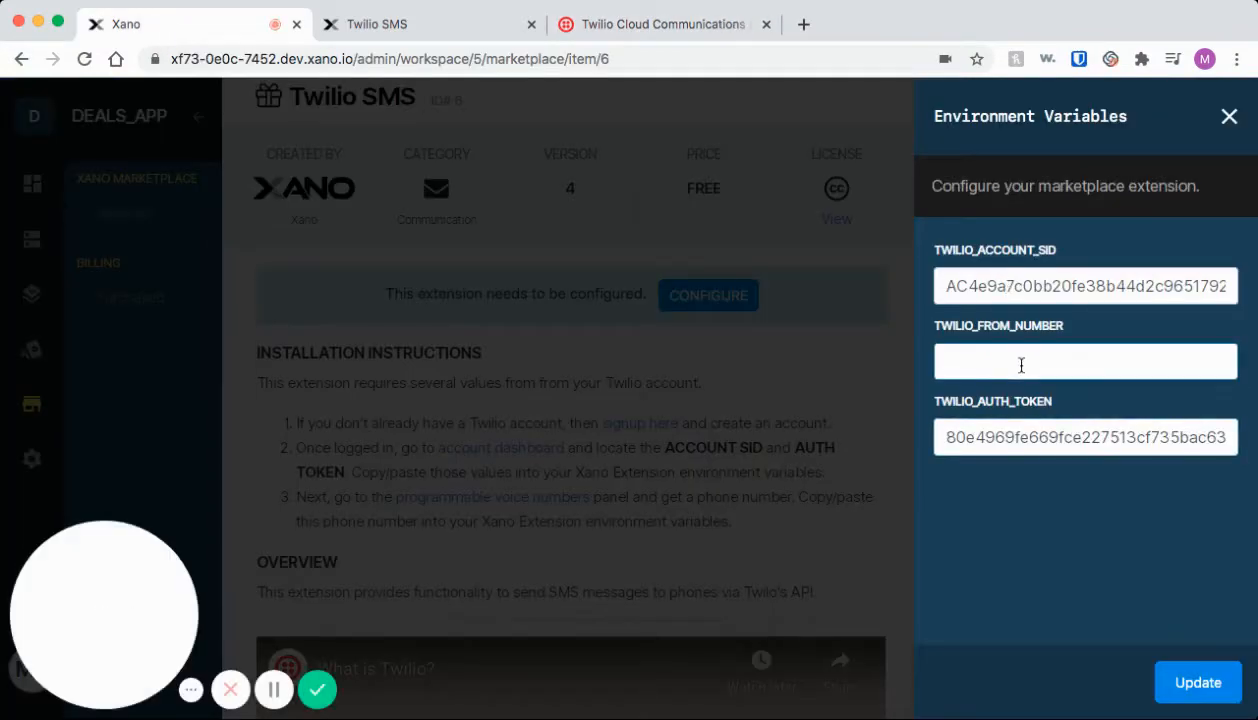
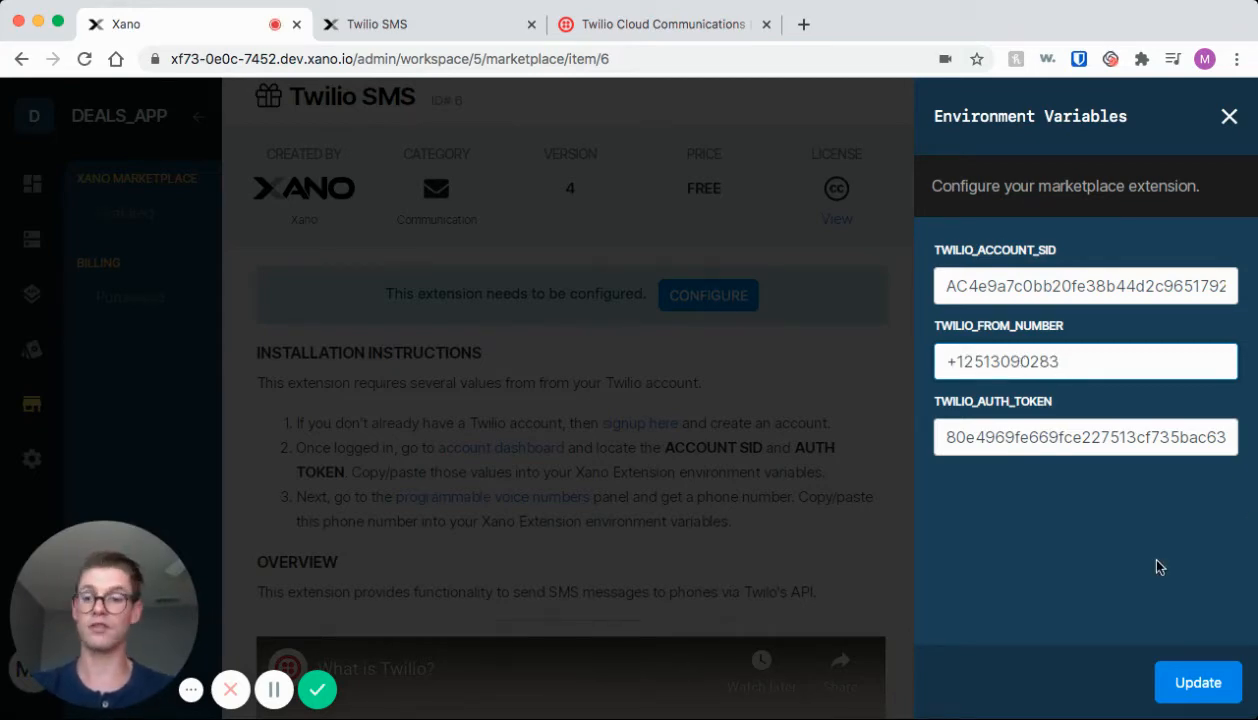
- Save the three Twilio environment variables with Update and close the panel
click(1198, 682)
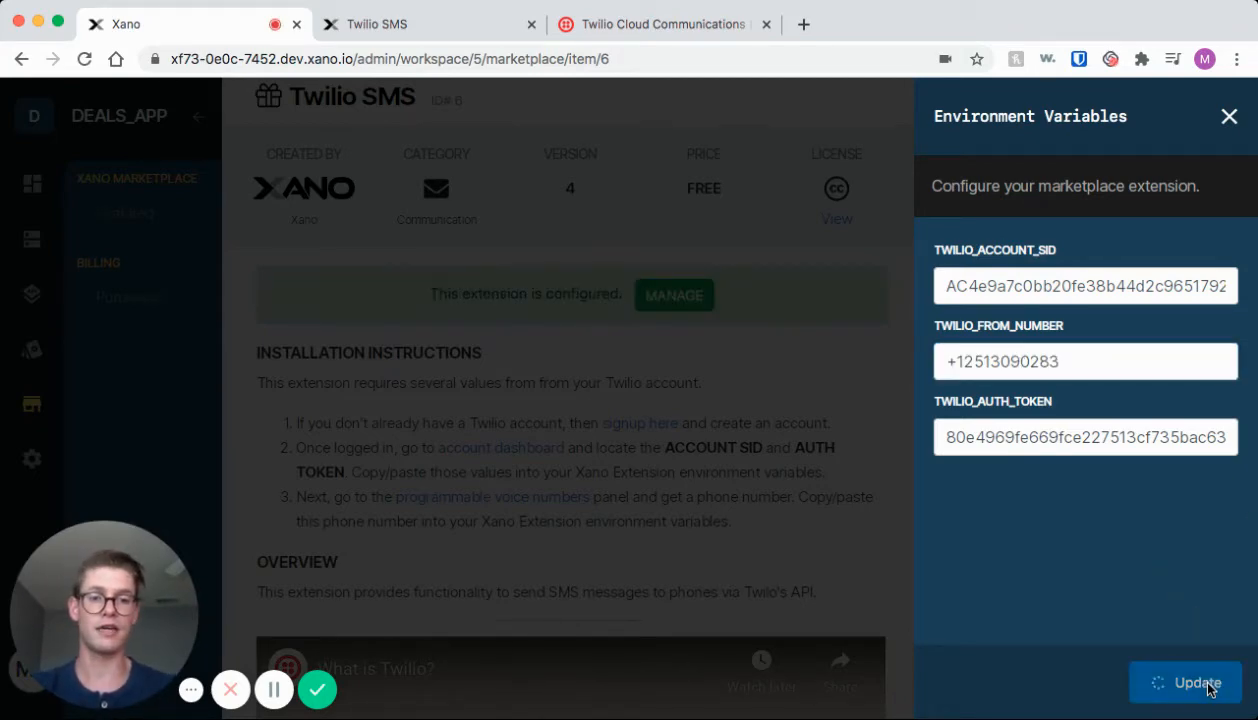
click(1185, 682)
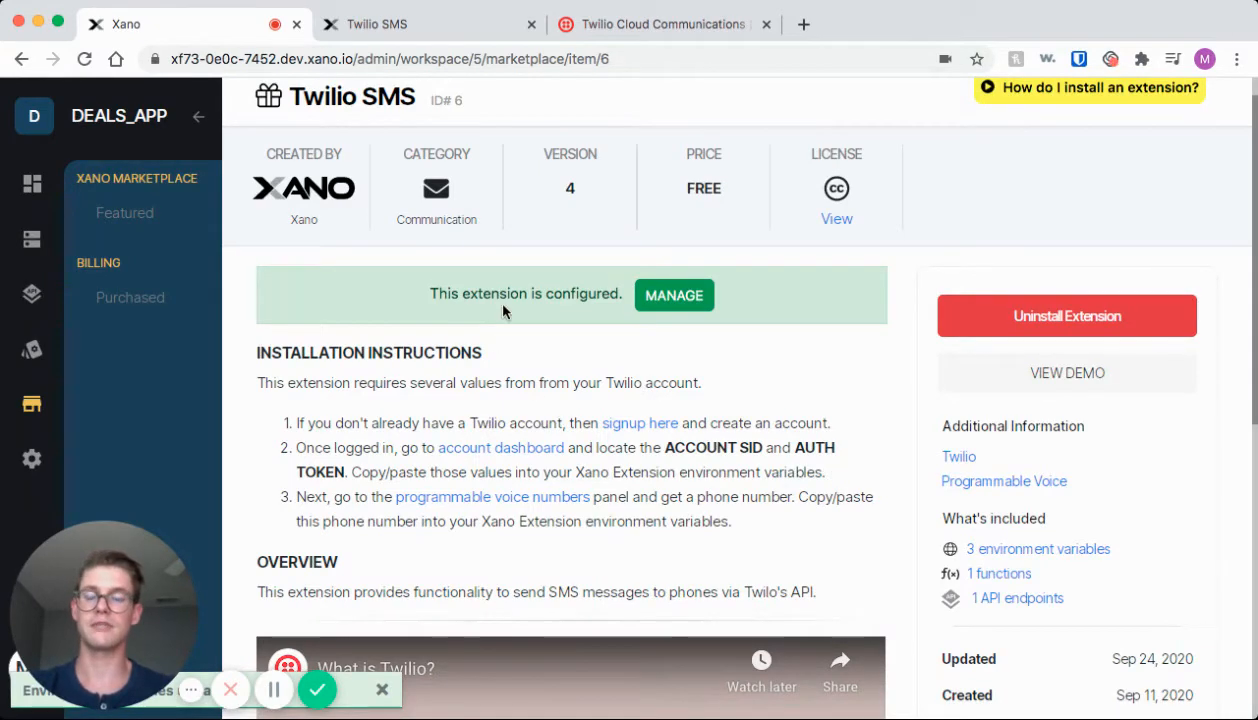
mouse_move(859, 418)
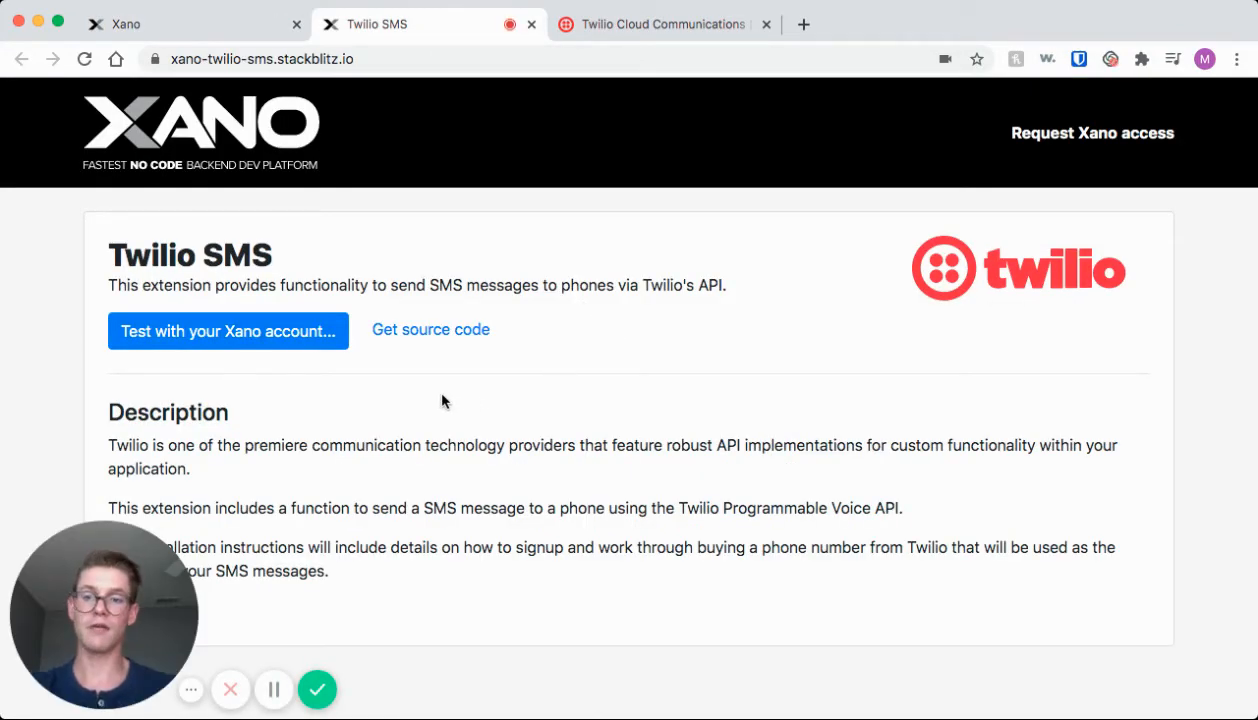
mouse_move(184, 337)
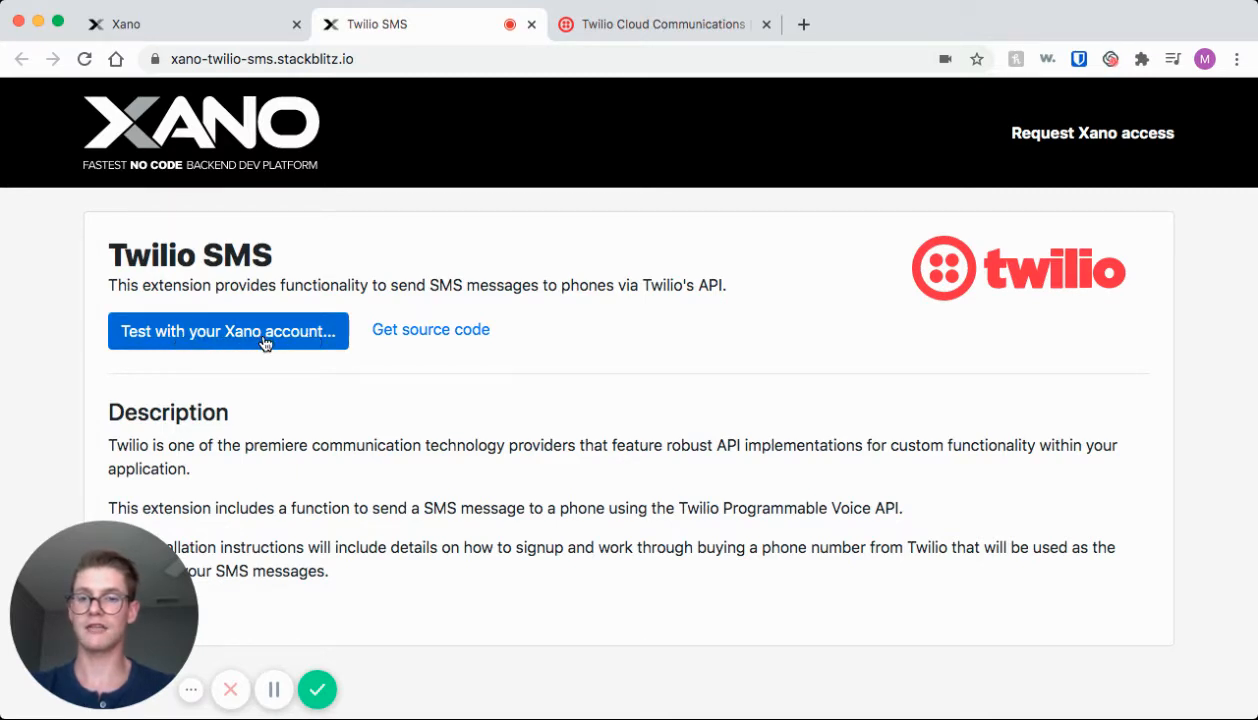
mouse_move(440, 334)
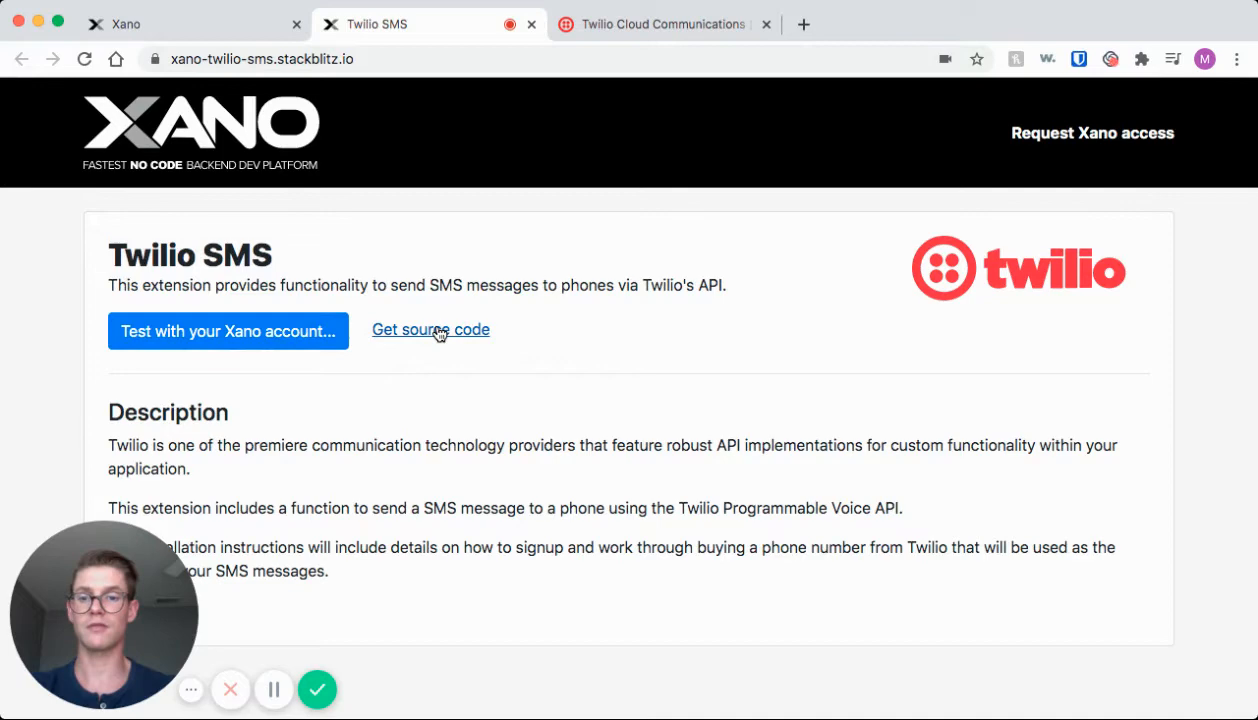
mouse_move(386, 371)
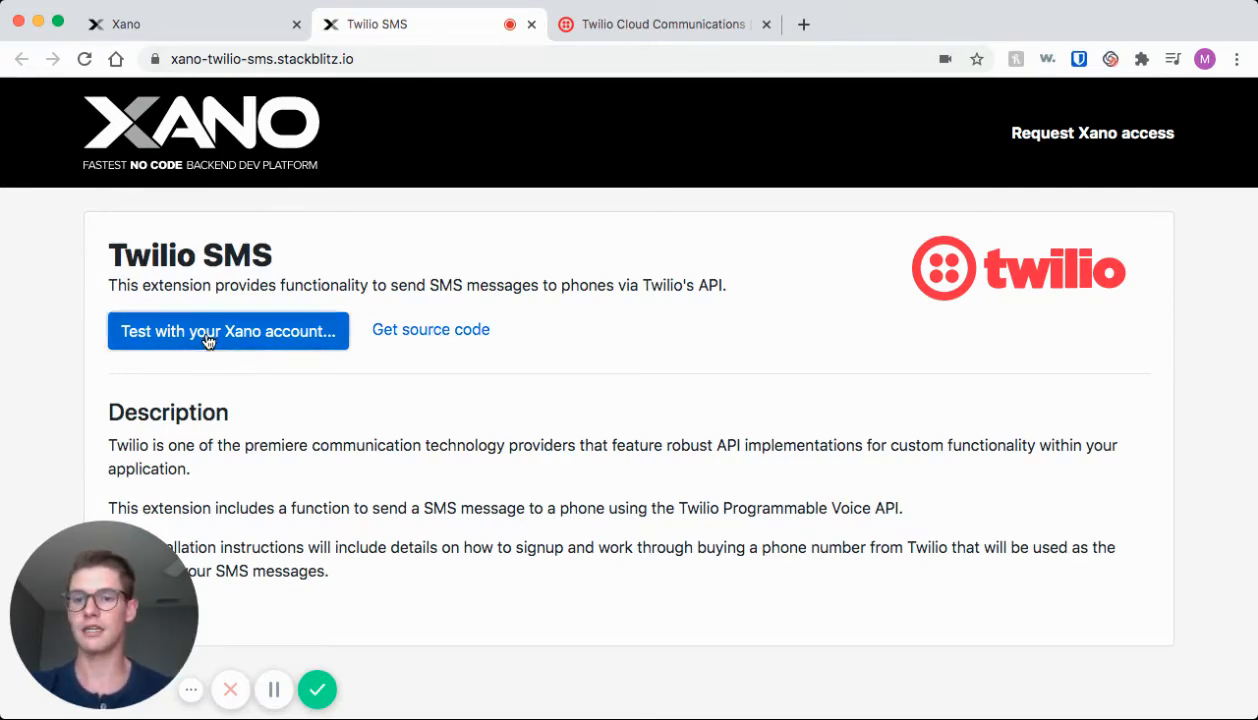
- Open the demo's 'Test with your Xano account' settings panel
click(227, 331)
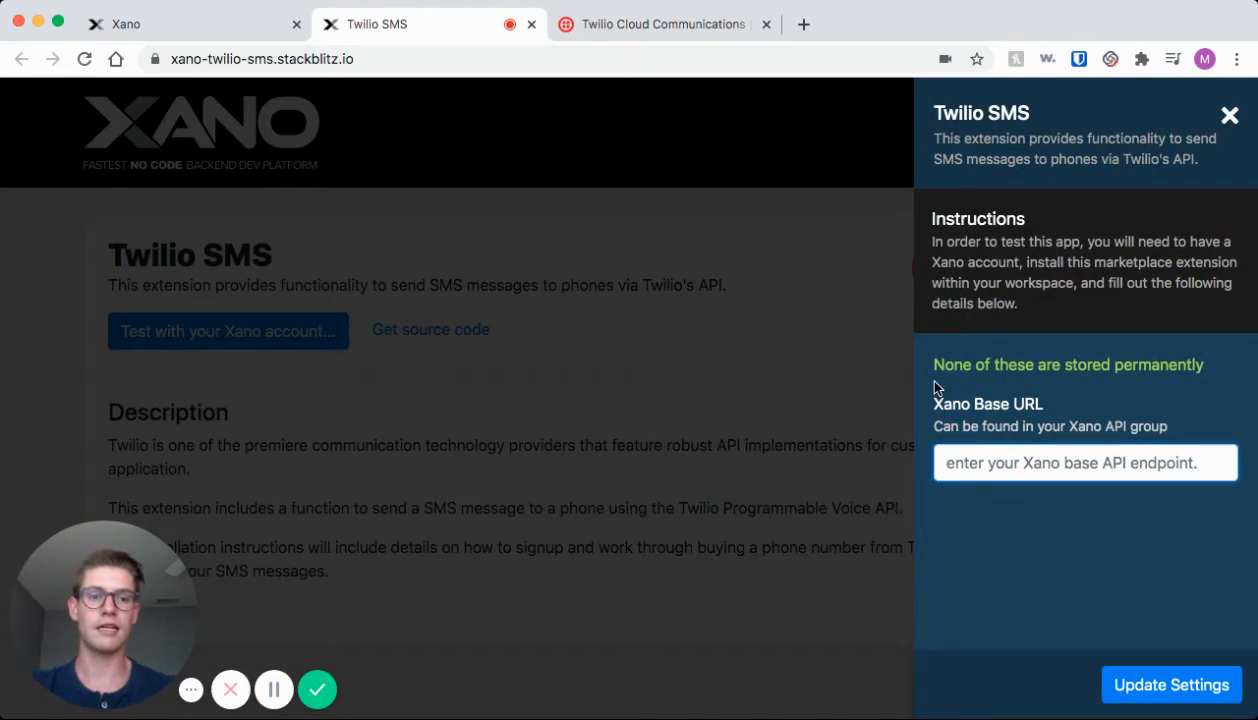
mouse_move(1033, 390)
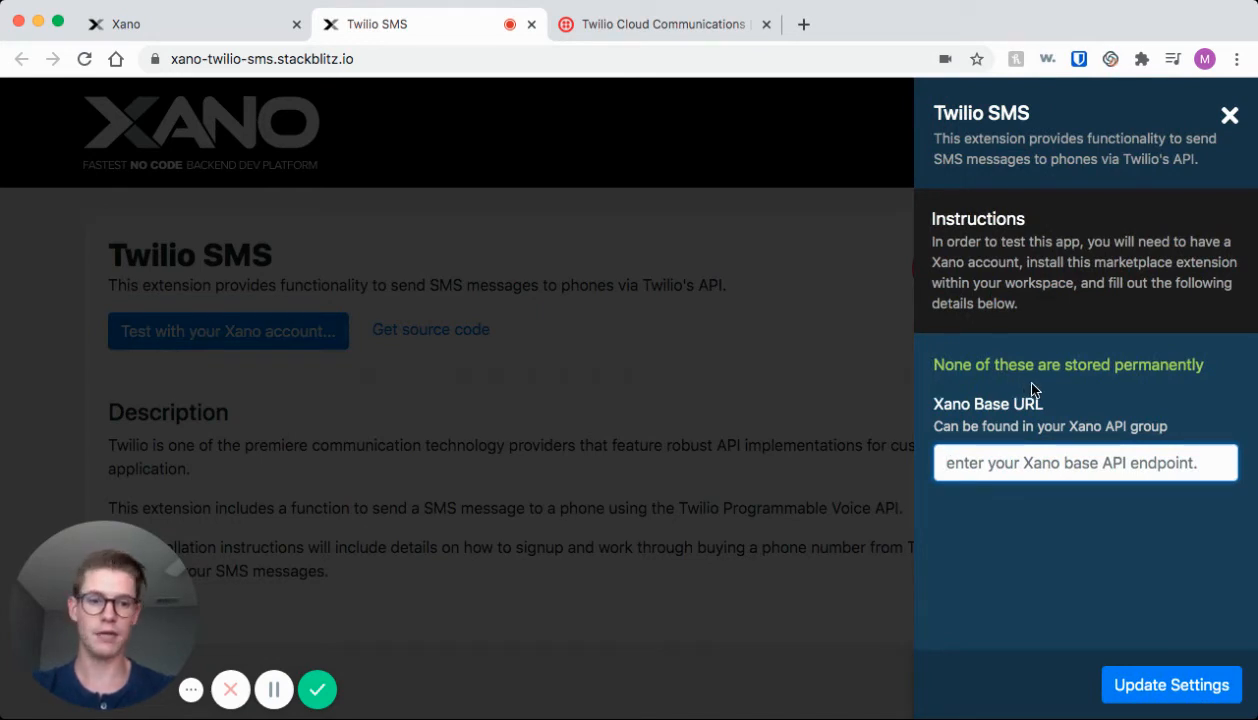
mouse_move(990, 413)
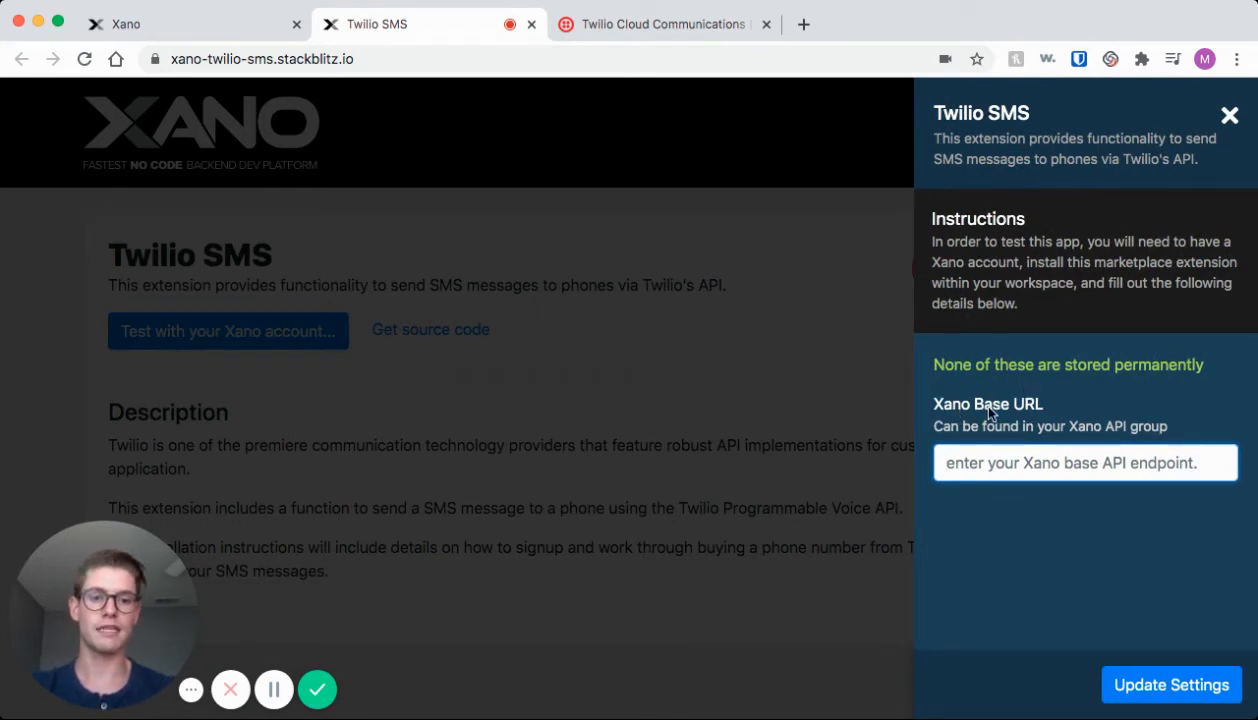
mouse_move(1044, 421)
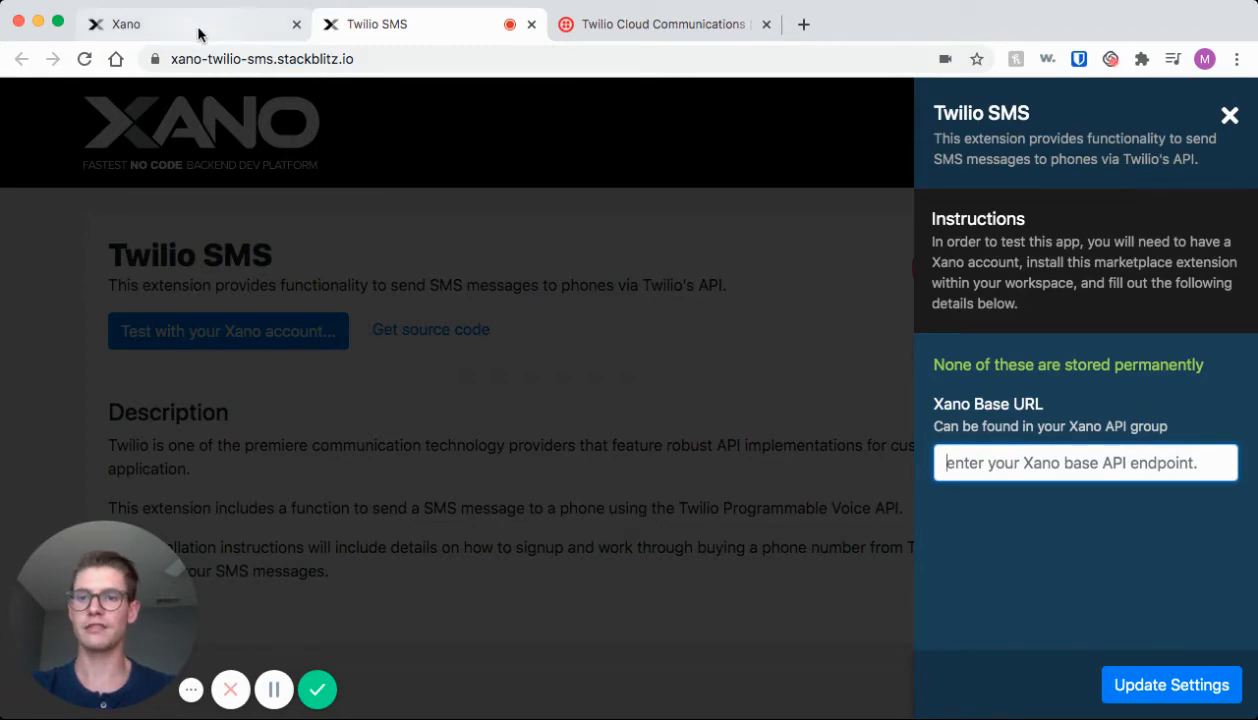
- Copy the Twilio Validation API group's Base Request URL from Xano
click(180, 24)
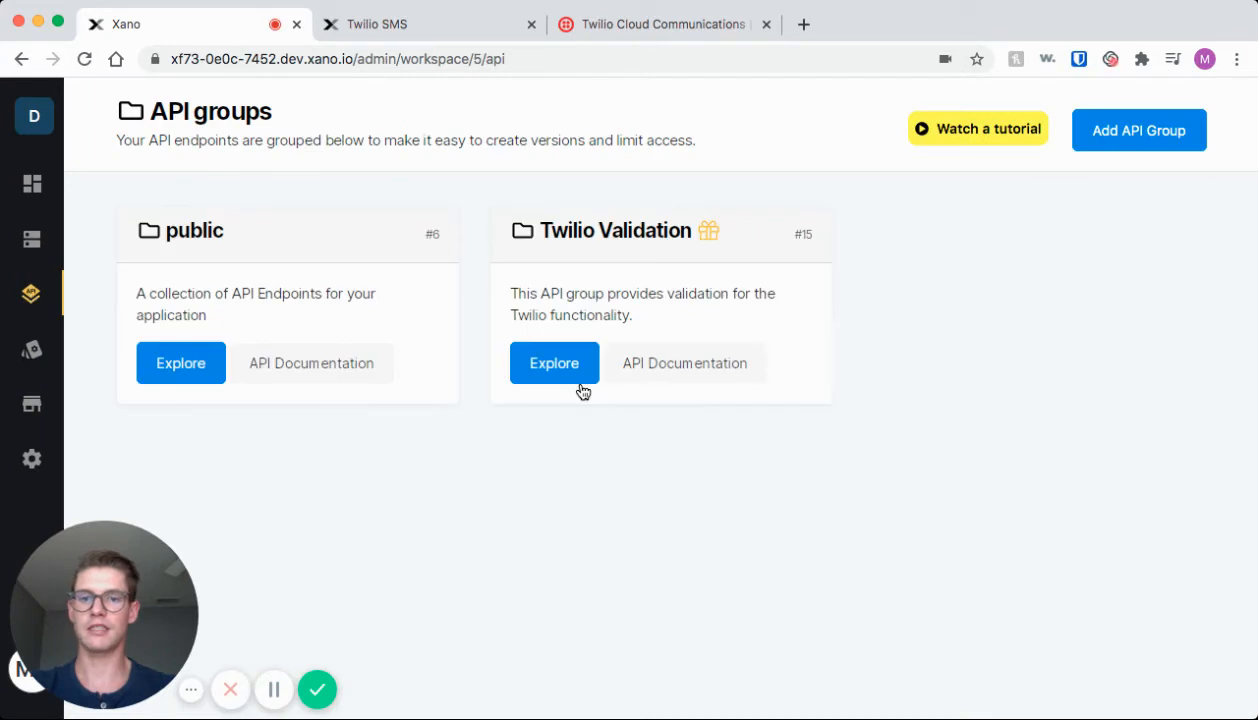
mouse_move(530, 358)
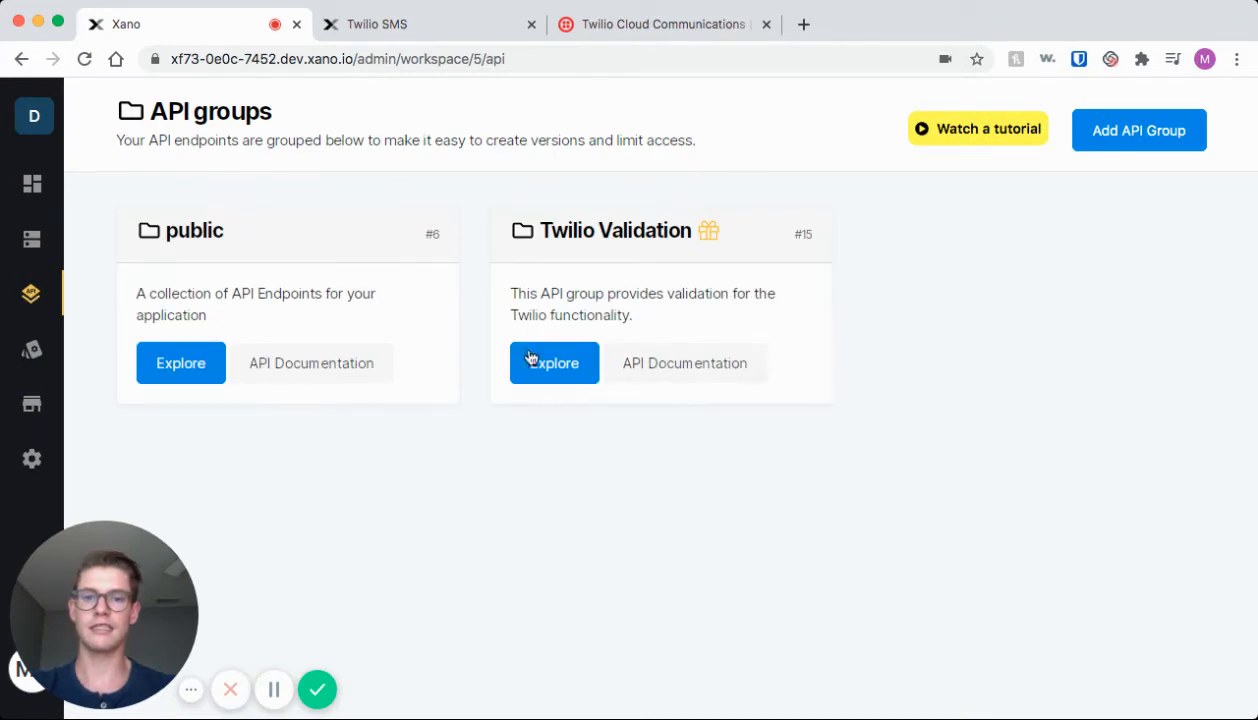
mouse_move(691, 352)
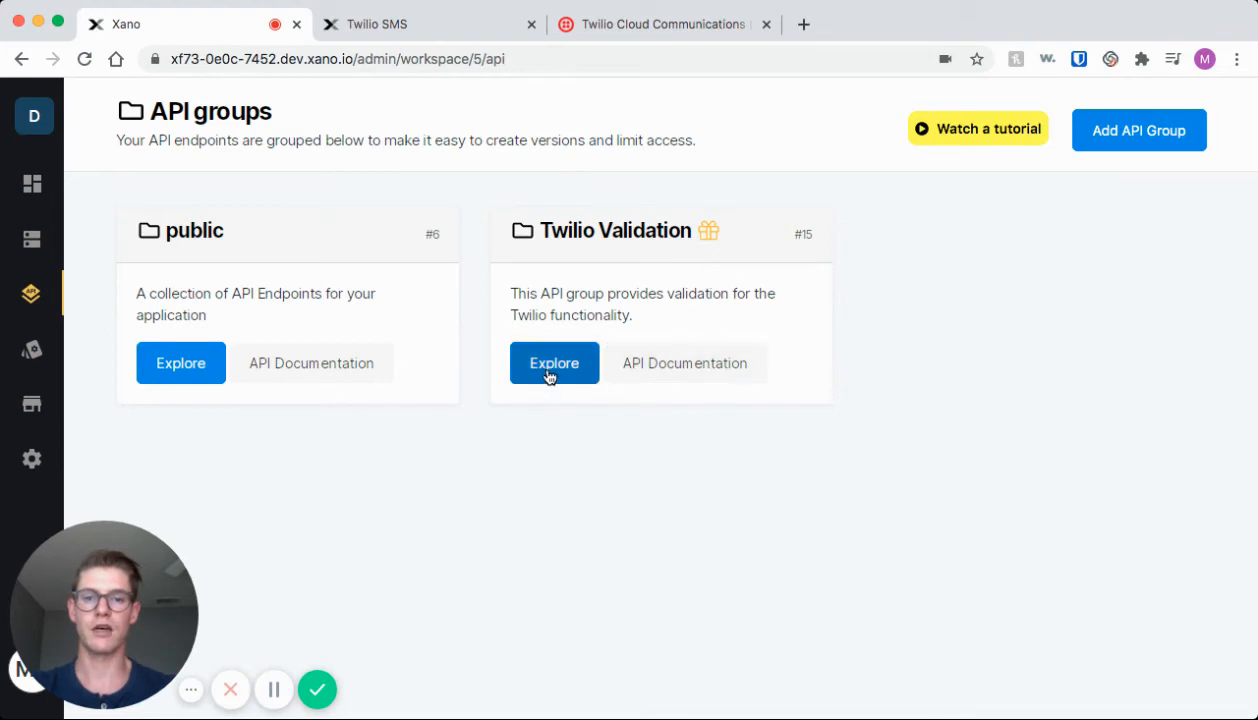
click(554, 363)
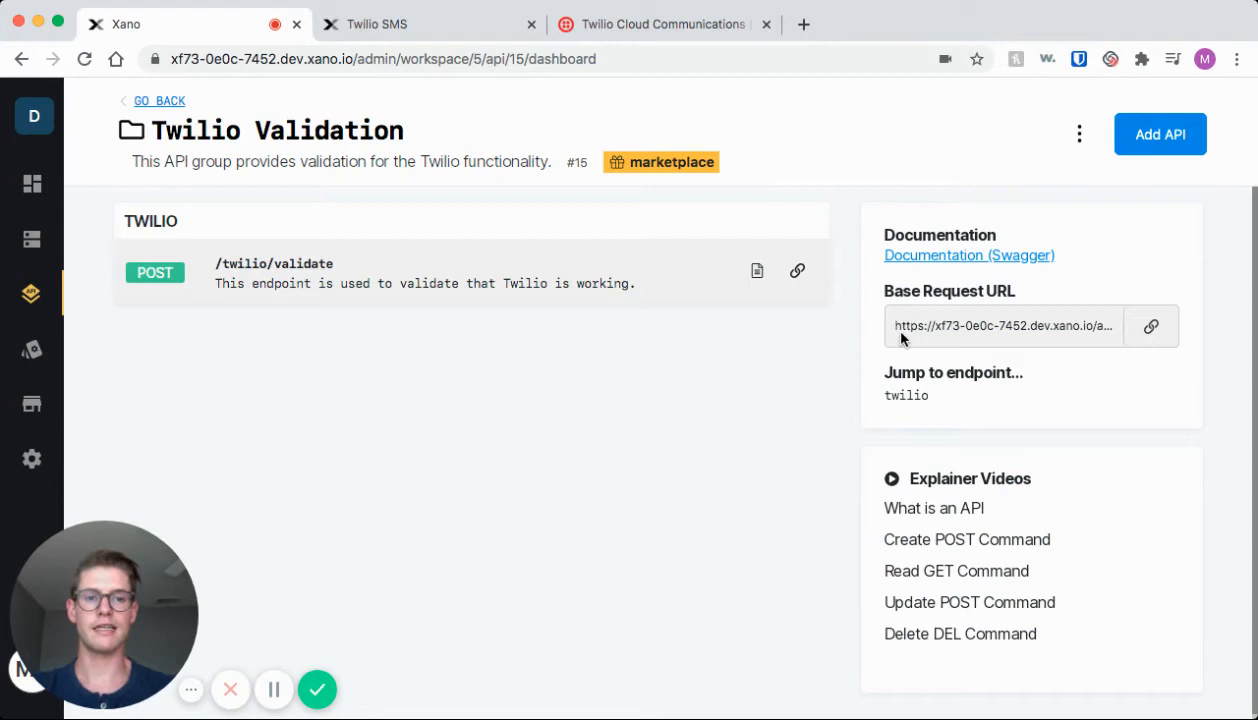
mouse_move(1152, 324)
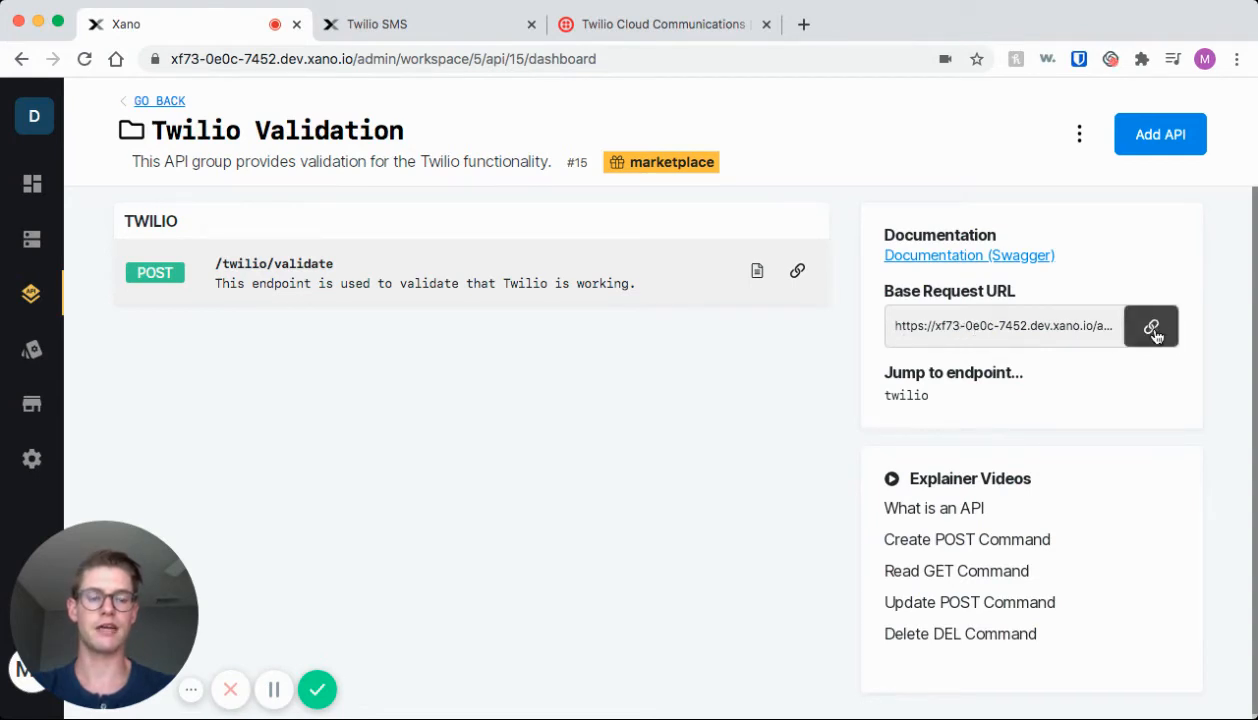
click(1149, 324)
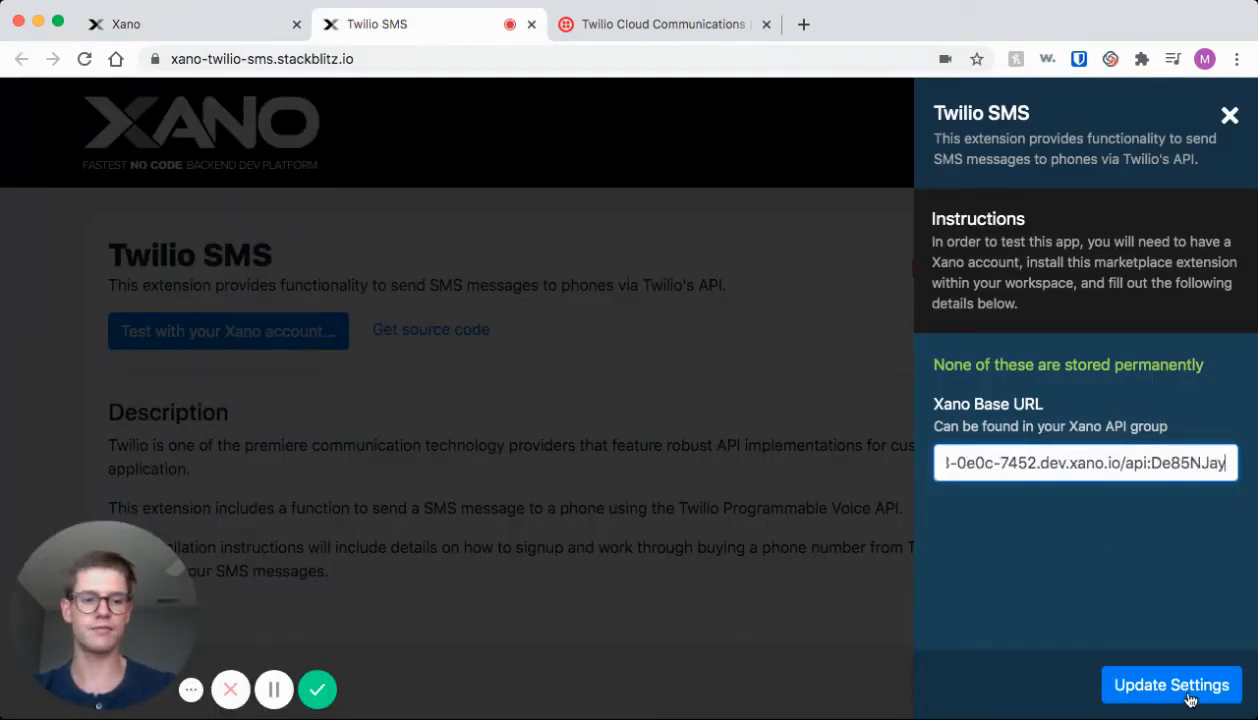
- Save the pasted Xano base URL with Update Settings
click(1170, 683)
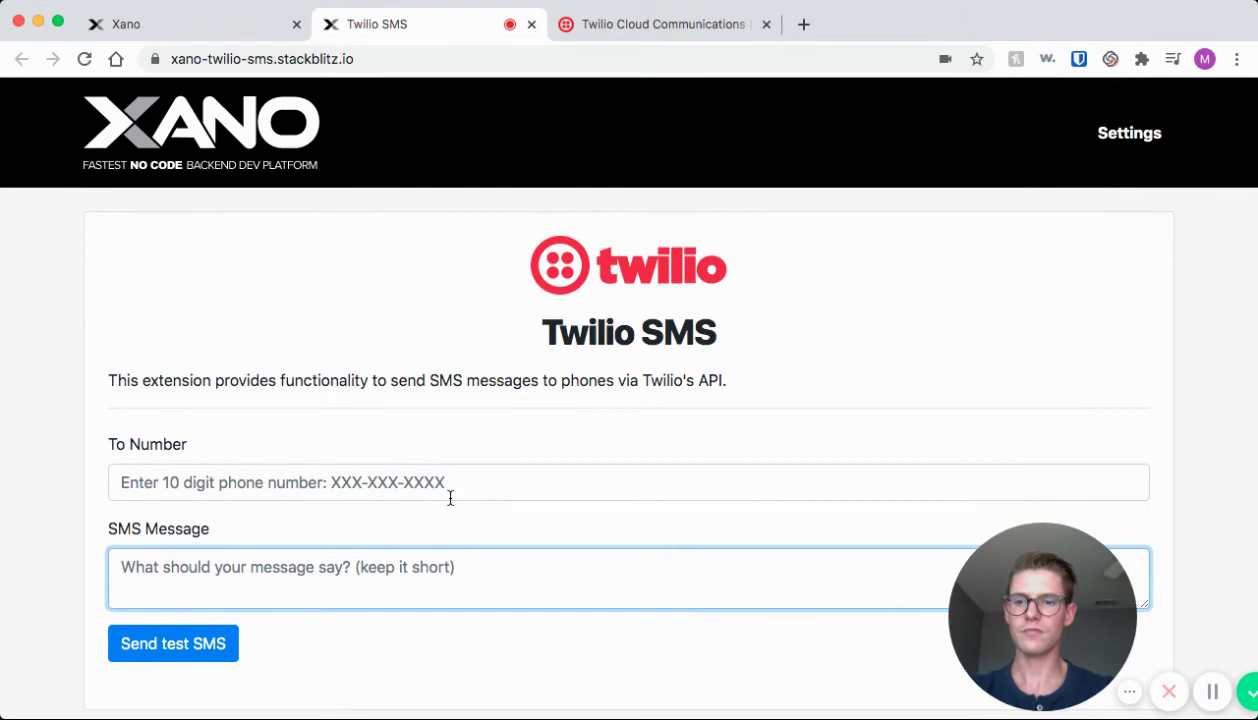
mouse_move(210, 476)
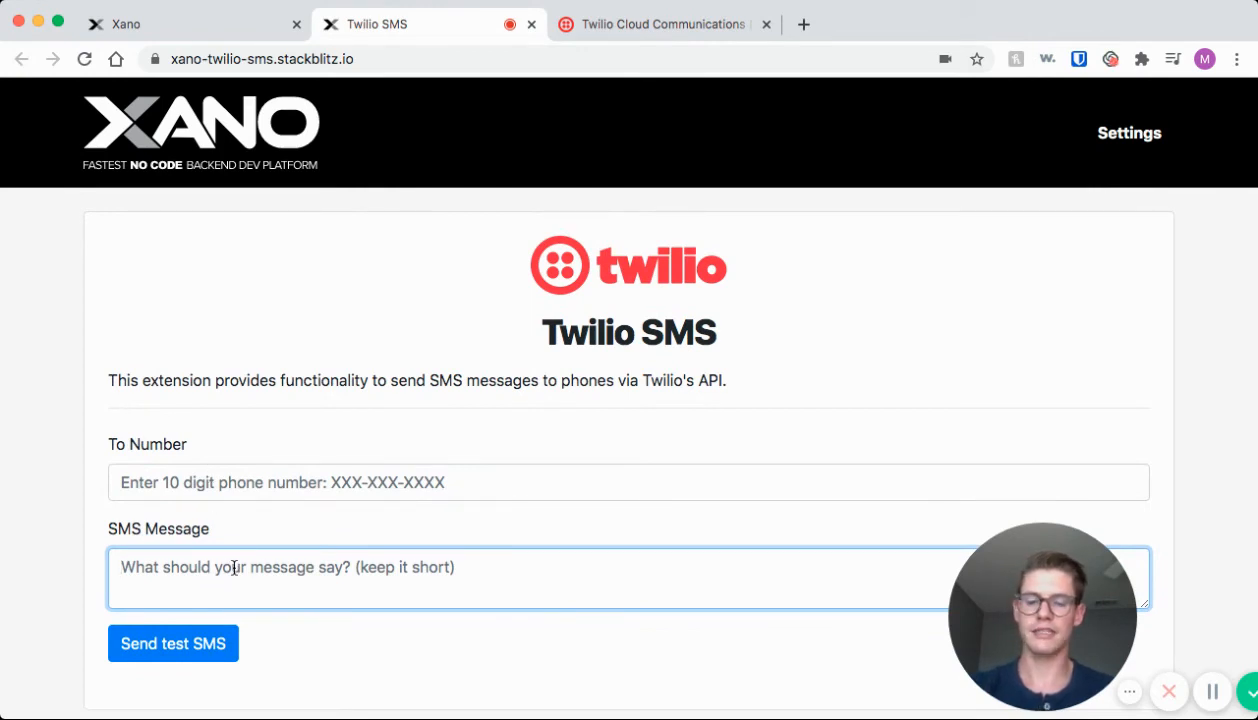
- Type 'Hello world' as the SMS message and send it
text(Hellow)
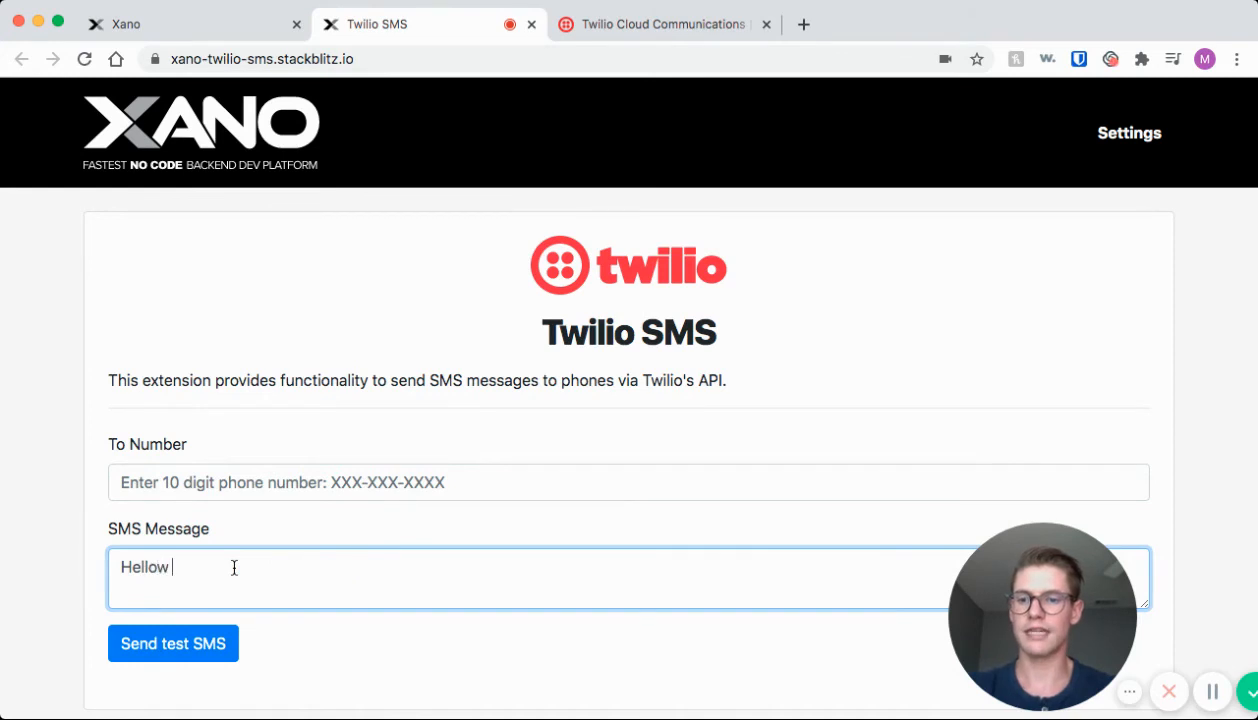
text(Hello world)
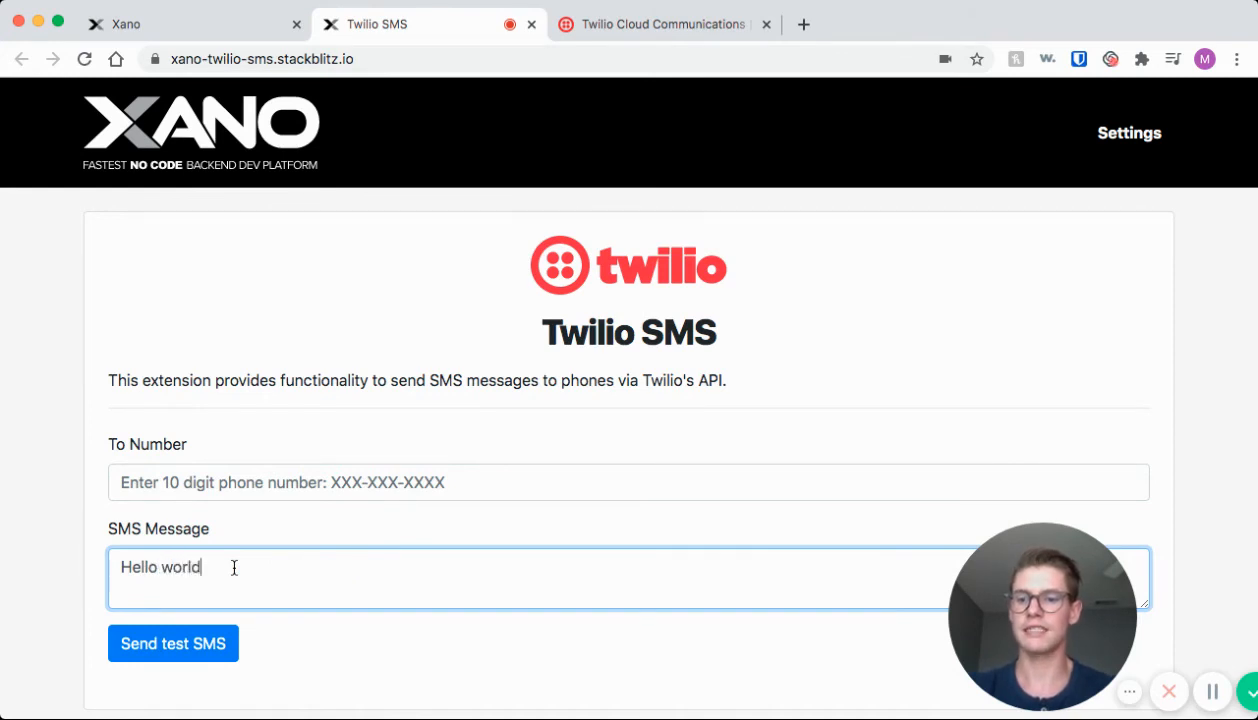
mouse_move(1184, 606)
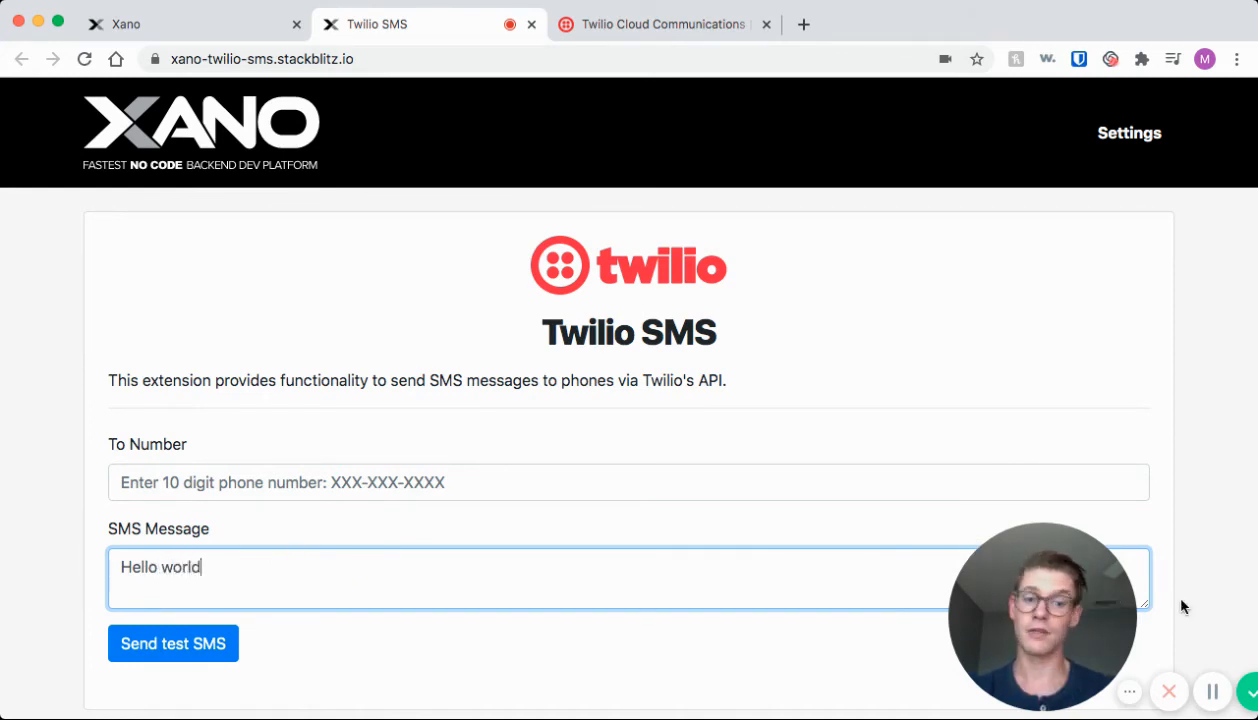
mouse_move(1211, 691)
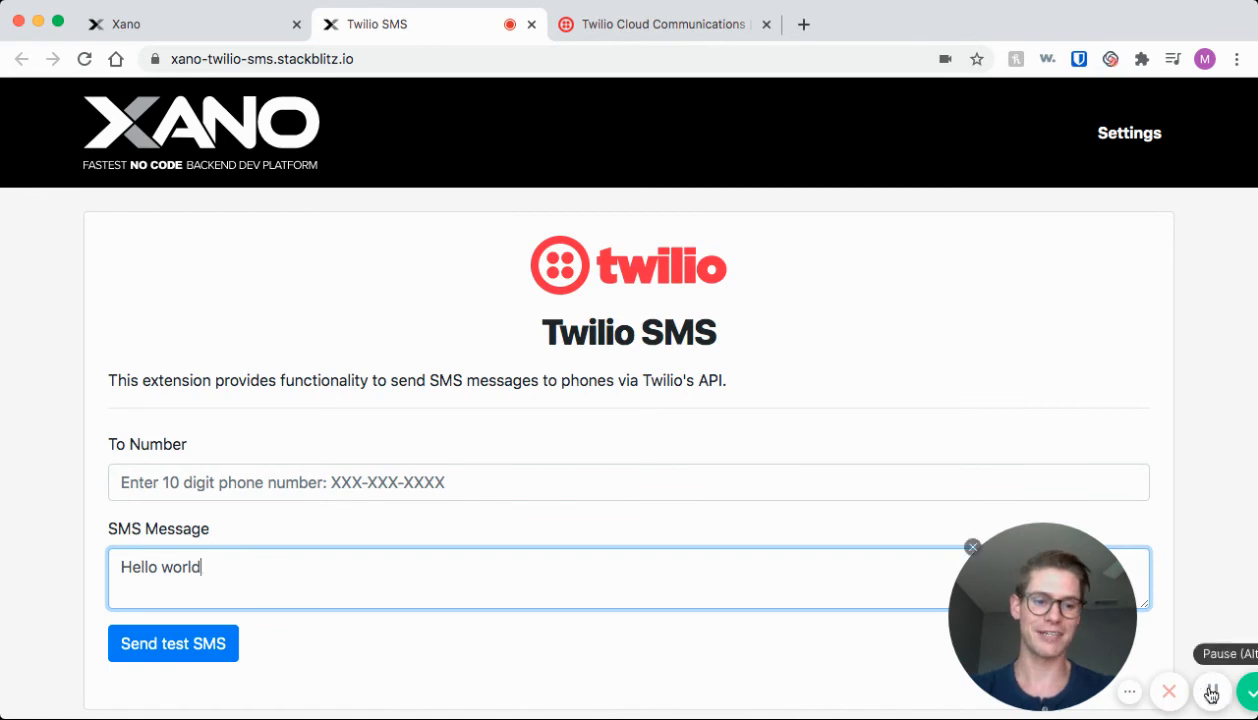
click(172, 643)
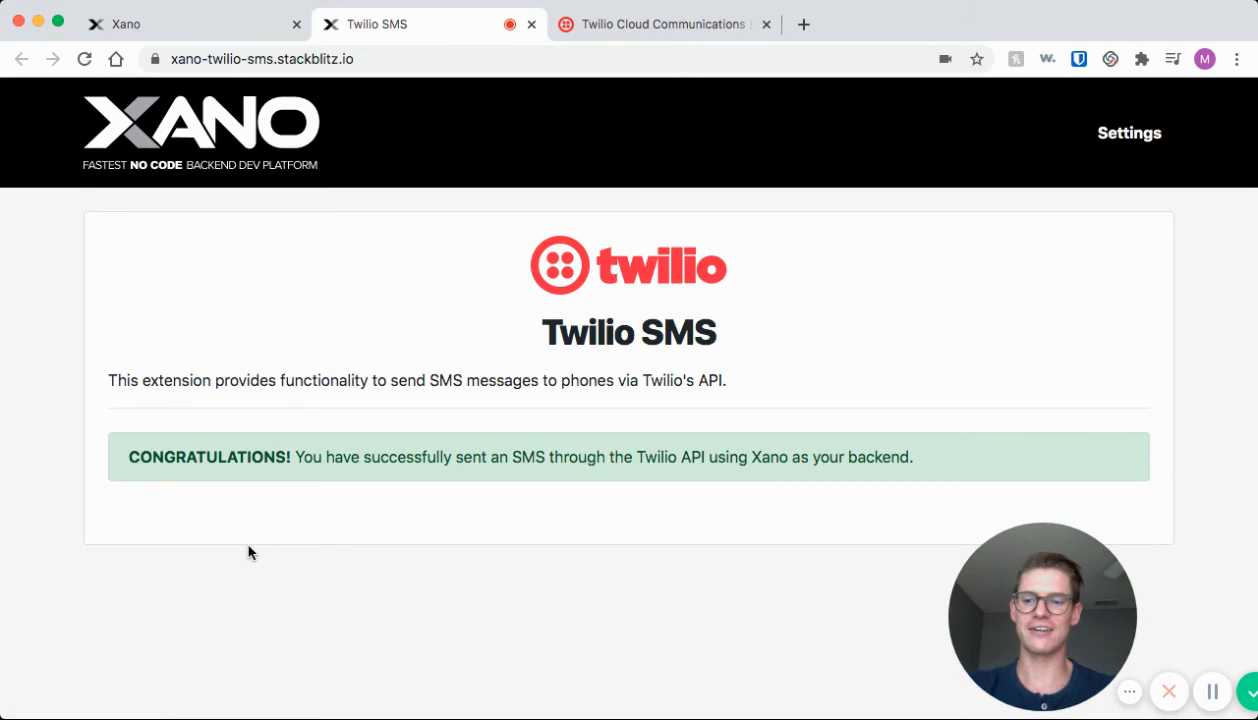
mouse_move(217, 590)
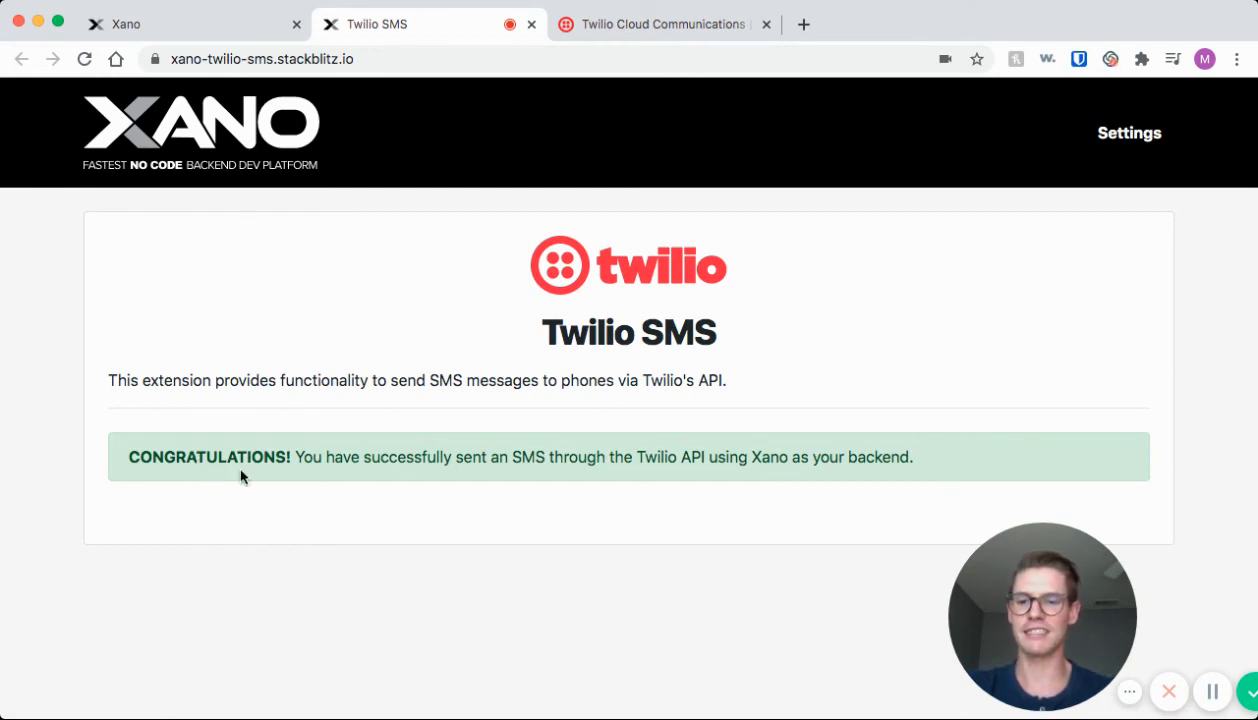
mouse_move(471, 497)
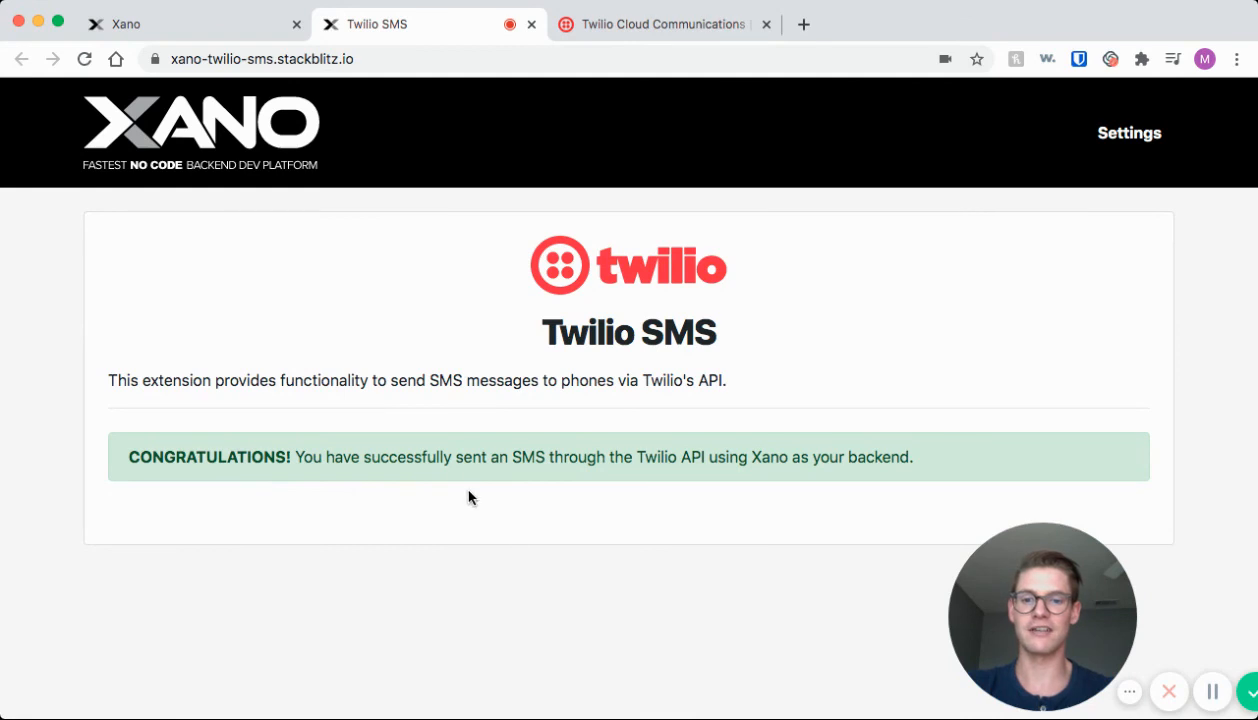
mouse_move(597, 518)
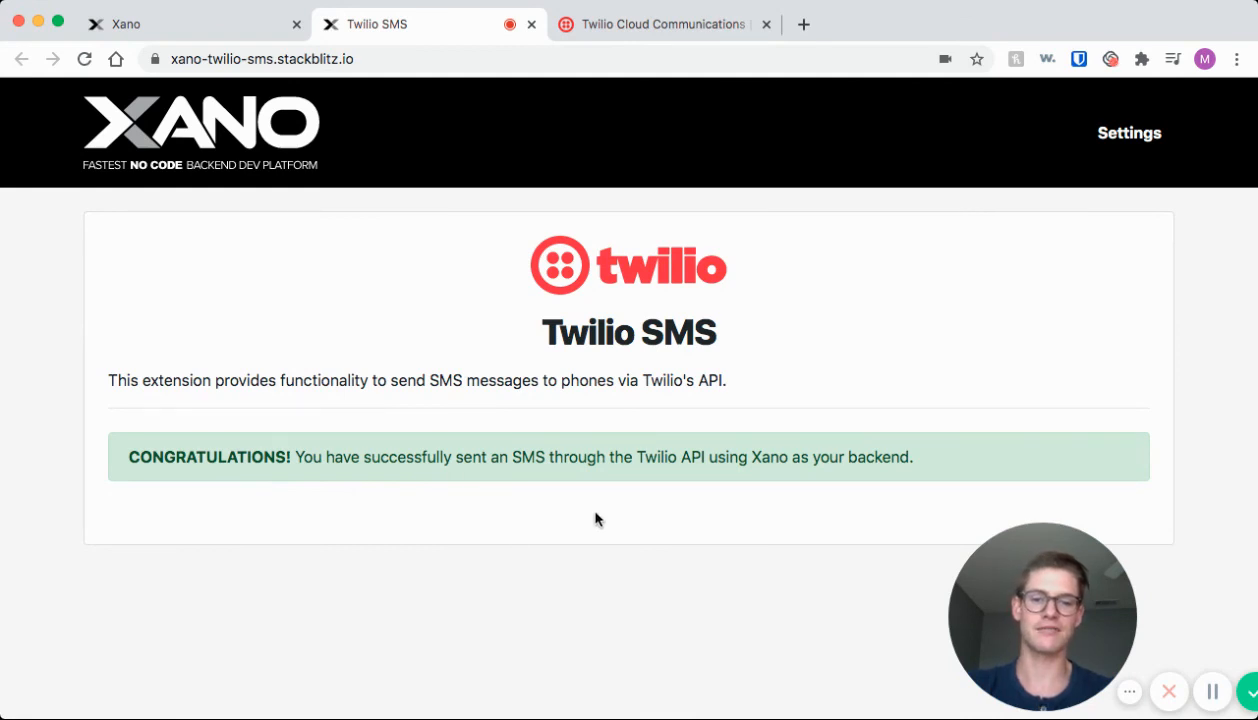